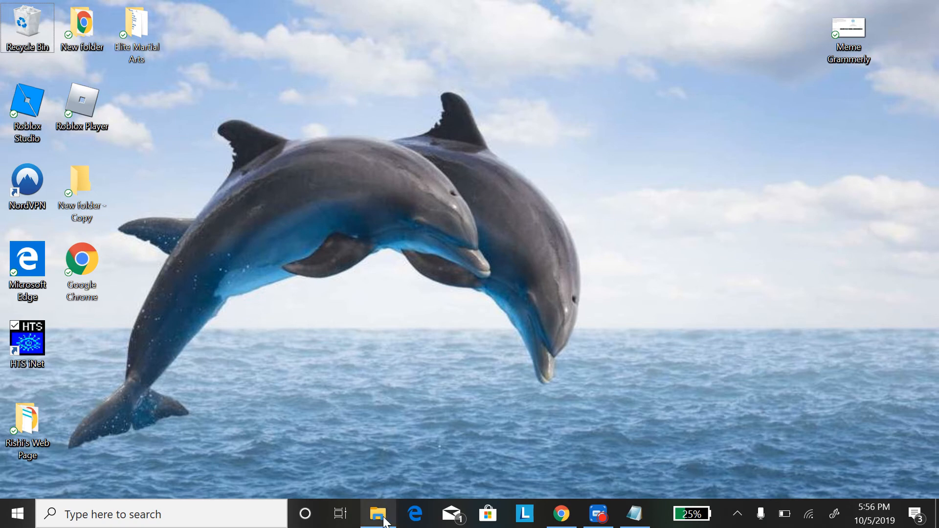
- Move the d picture from the web page folder into the hello folder
click(377, 514)
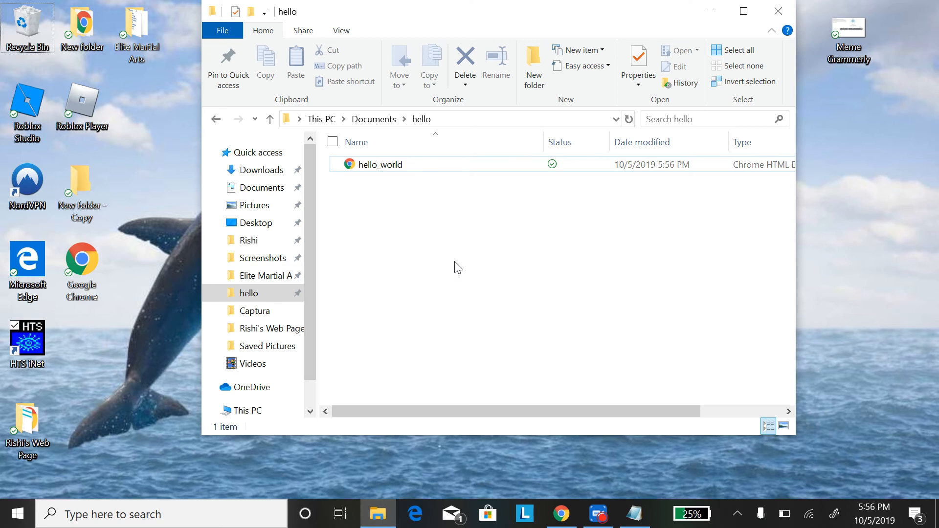
mouse_move(317, 224)
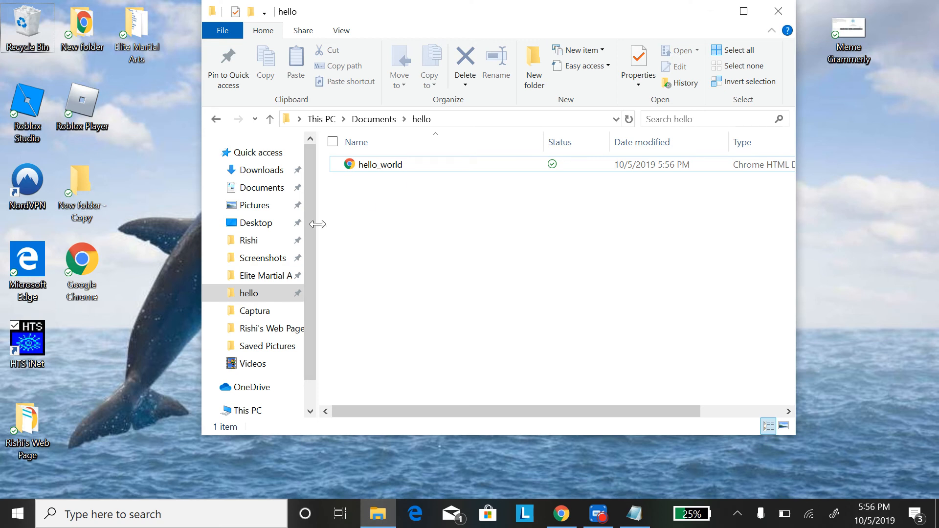
scroll(down, 3)
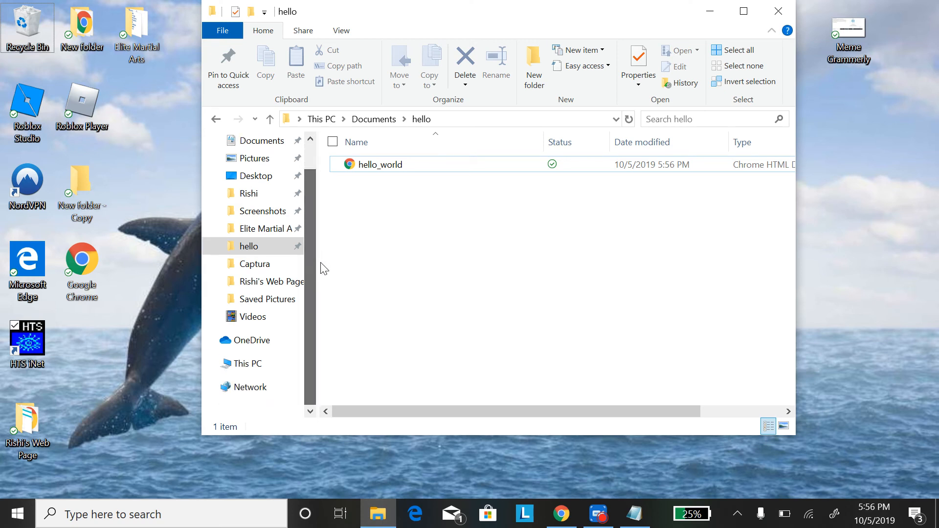
mouse_move(336, 294)
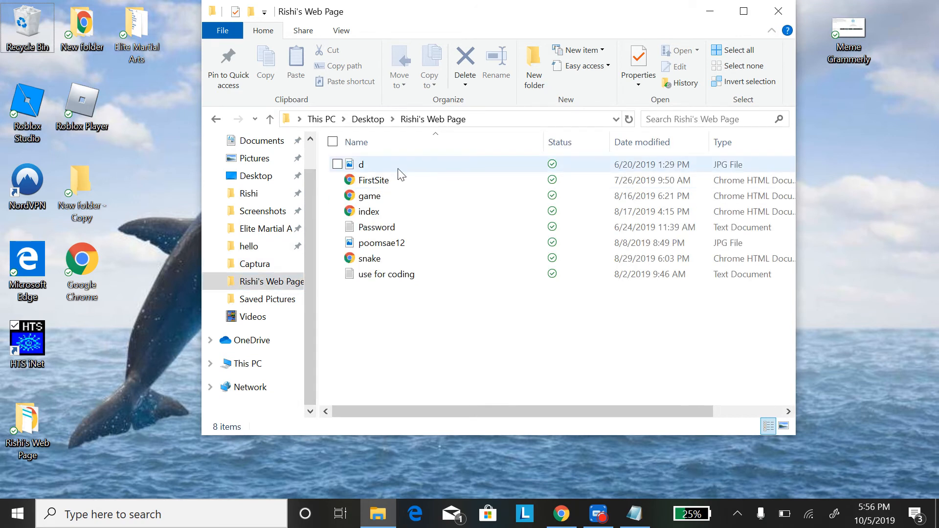
click(361, 164)
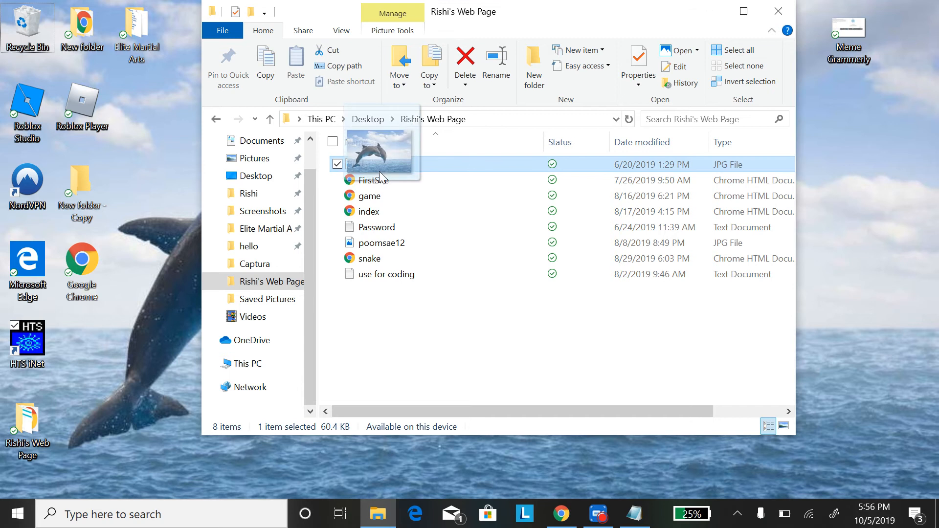
drag(378, 165, 249, 246)
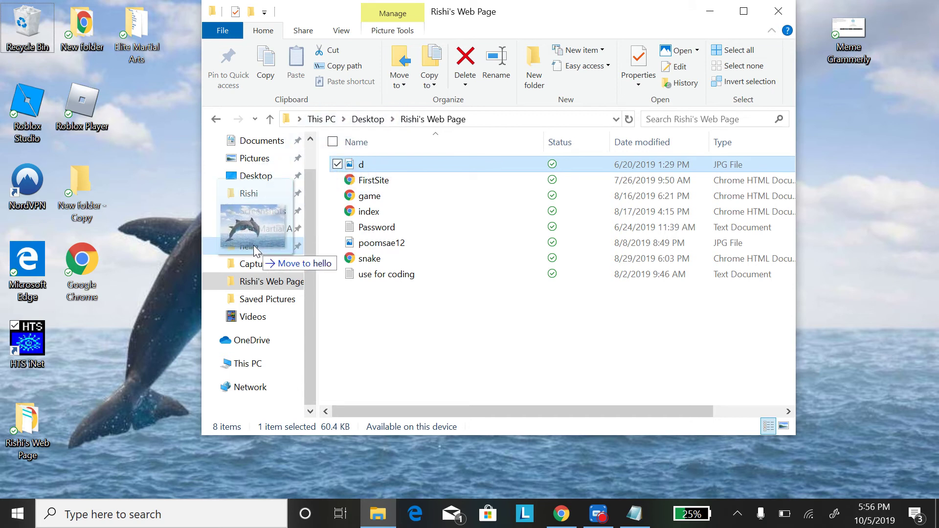
drag(361, 165, 249, 247)
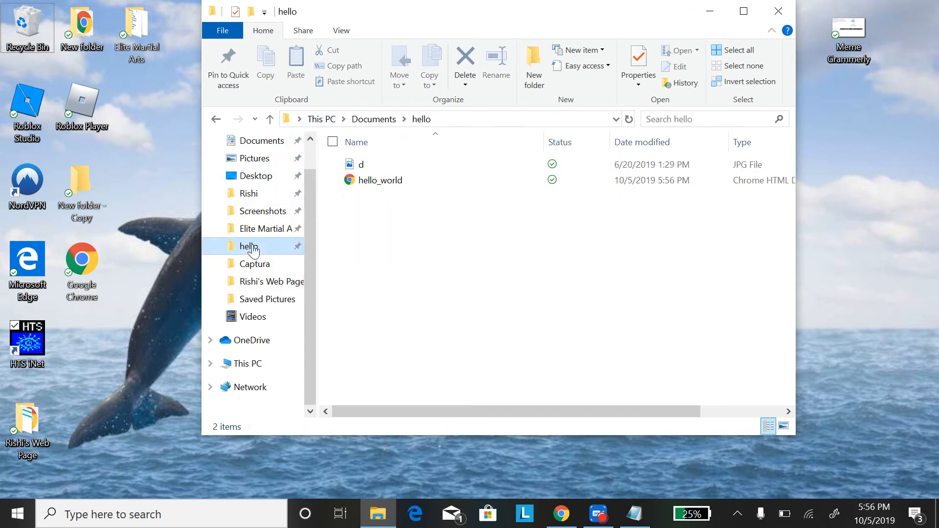
- Rename the moved picture to dolphin, then preview hello_world in Chrome and close it
click(360, 165)
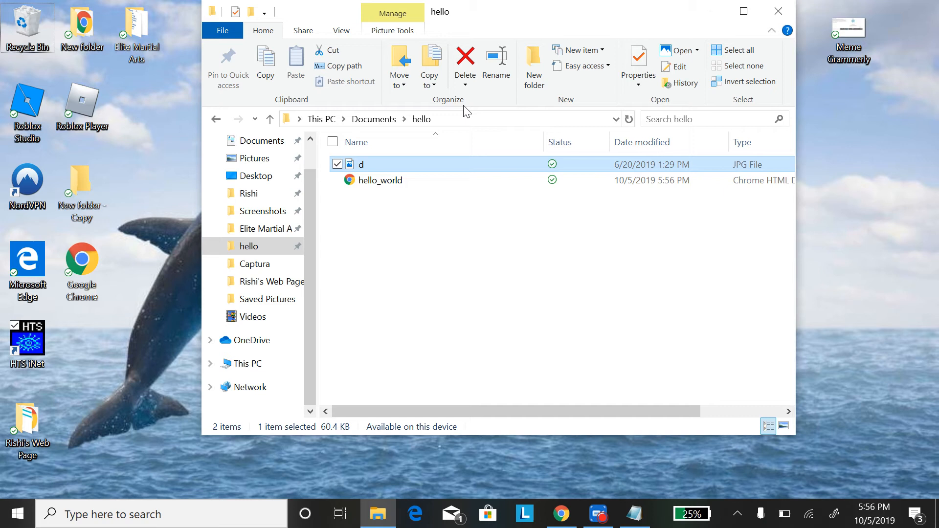
click(496, 64)
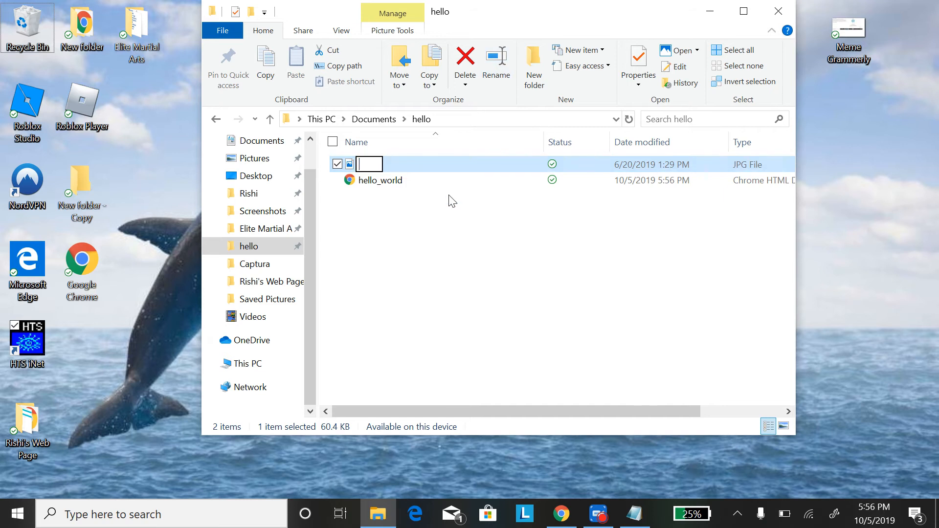
text(dolphin)
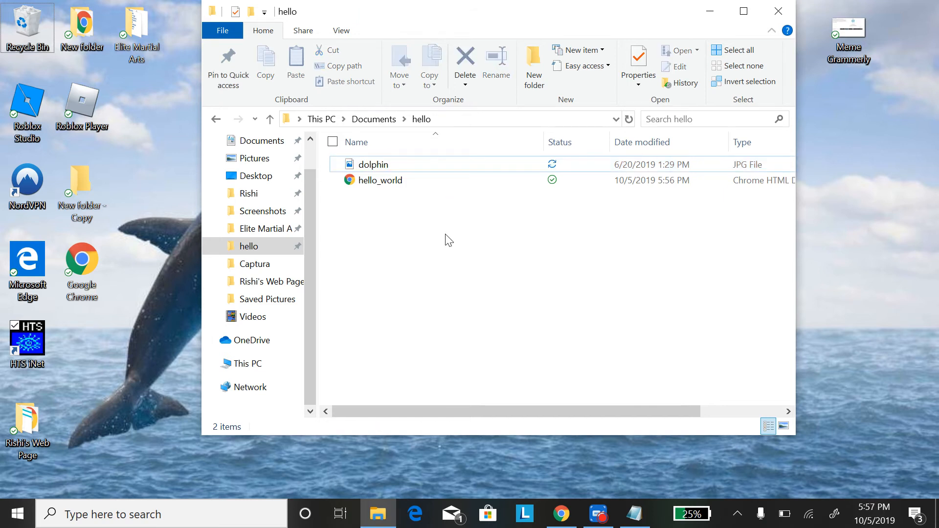
mouse_move(670, 266)
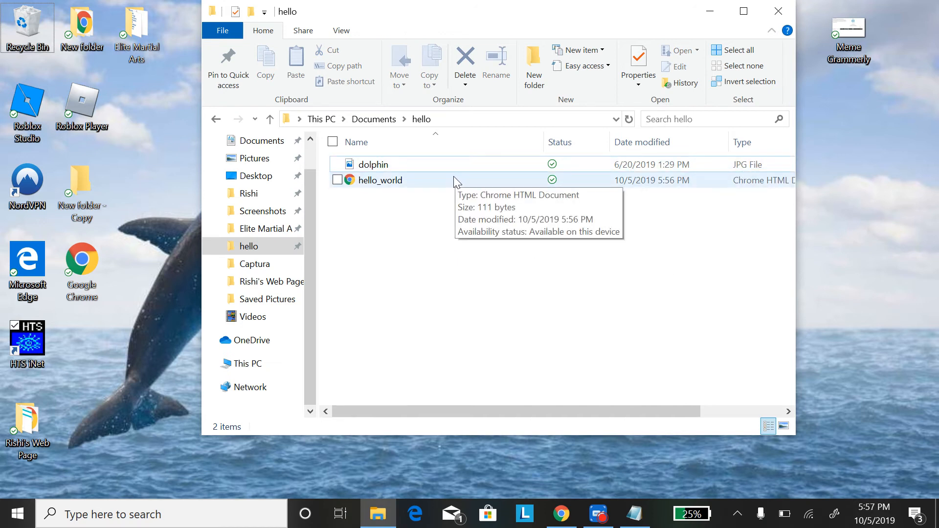
double_click(379, 180)
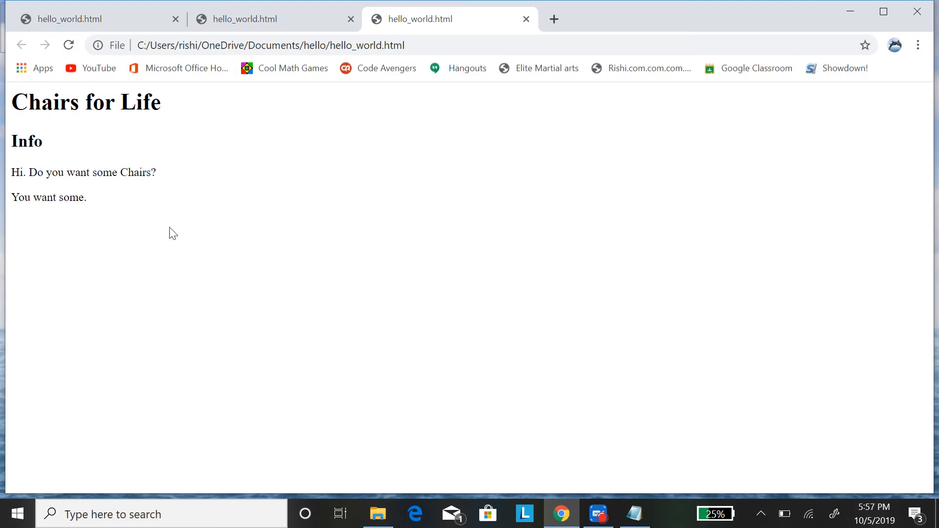
mouse_move(915, 12)
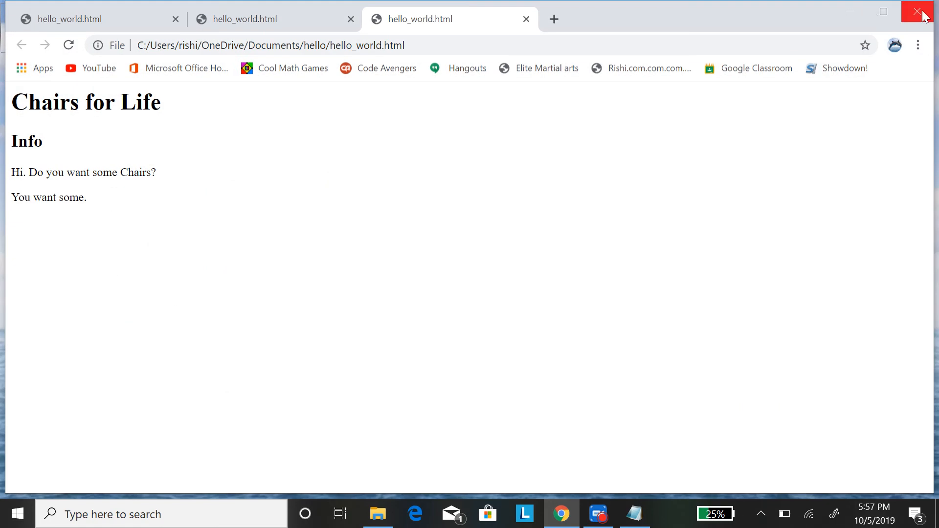
click(914, 13)
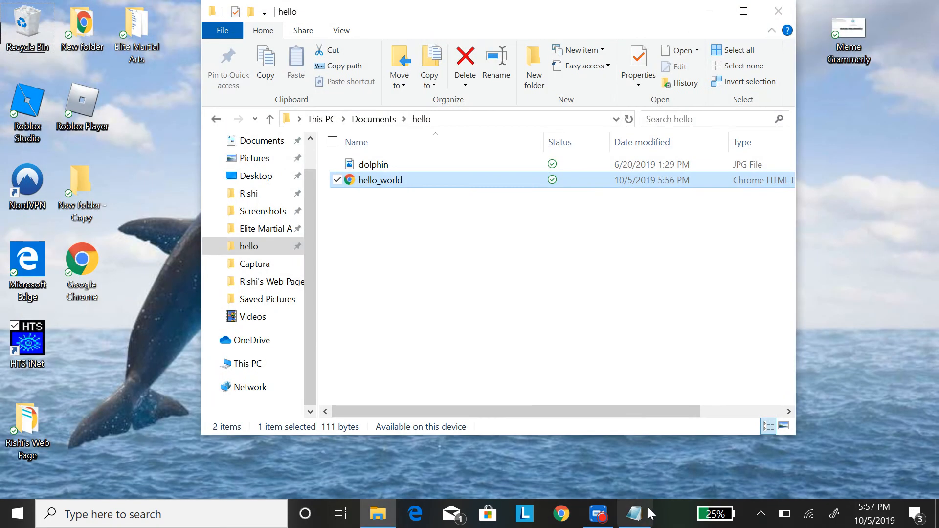
- Start an <img src="" line in the hello_world source below the second paragraph
double_click(379, 180)
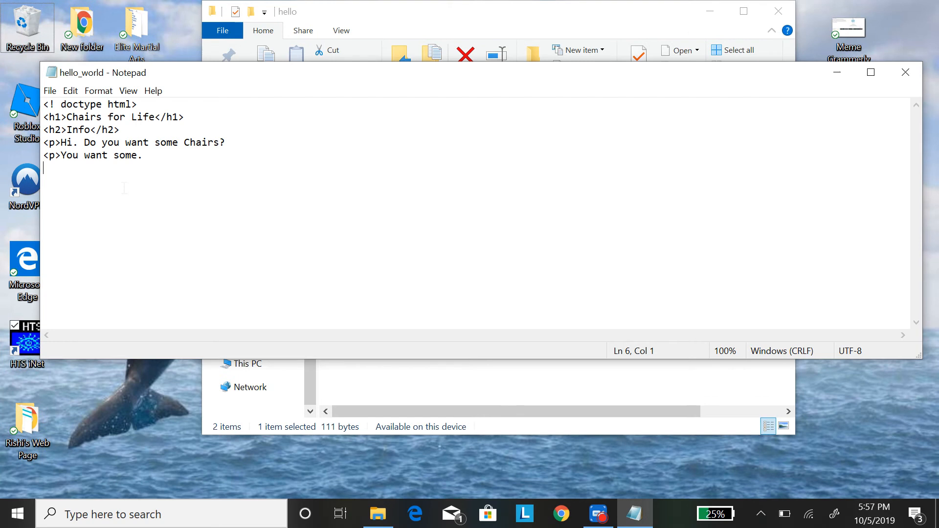
text(<)
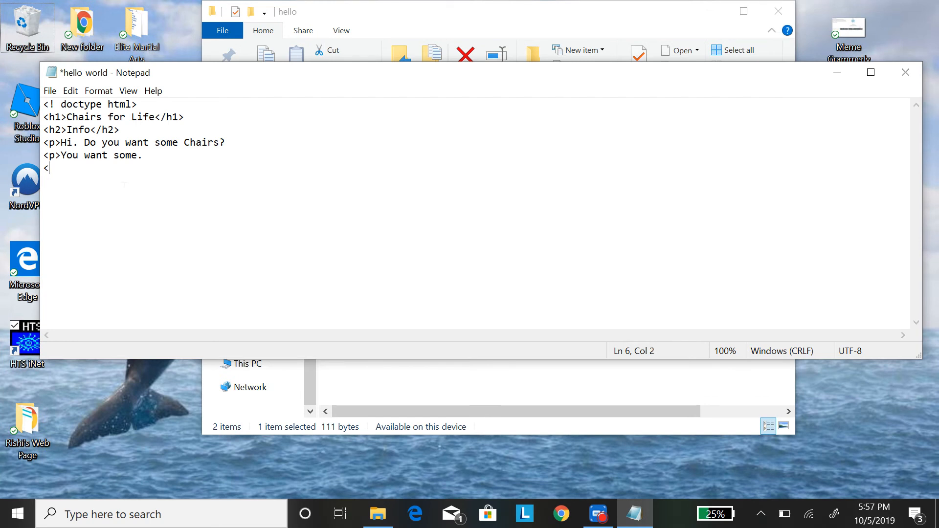
text(im)
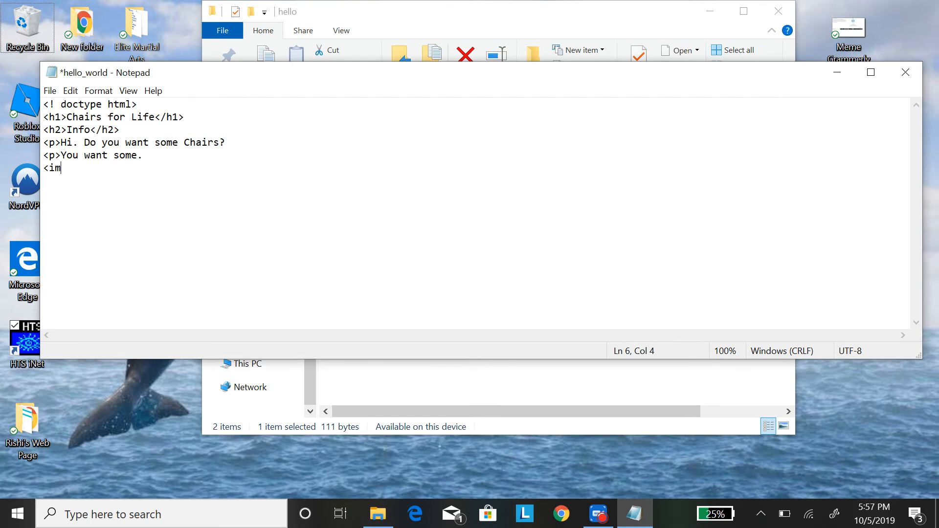
text(g)
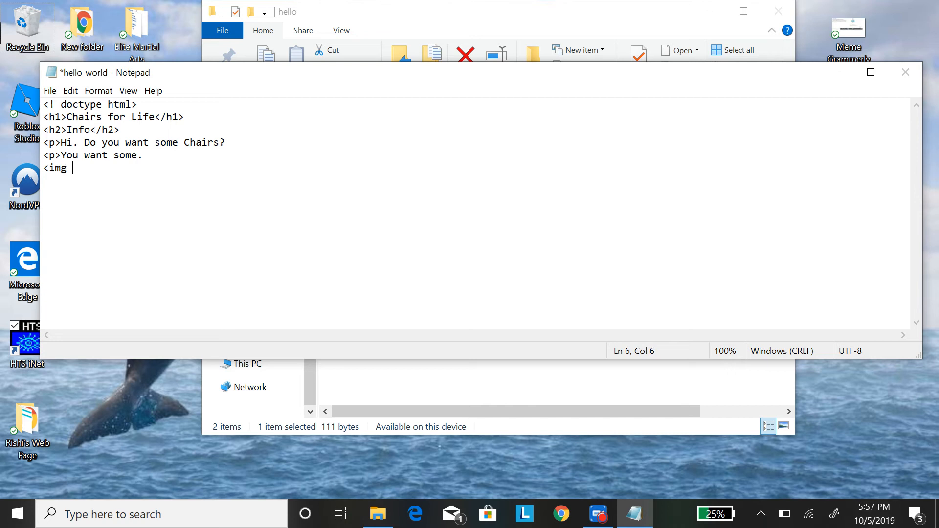
text(s)
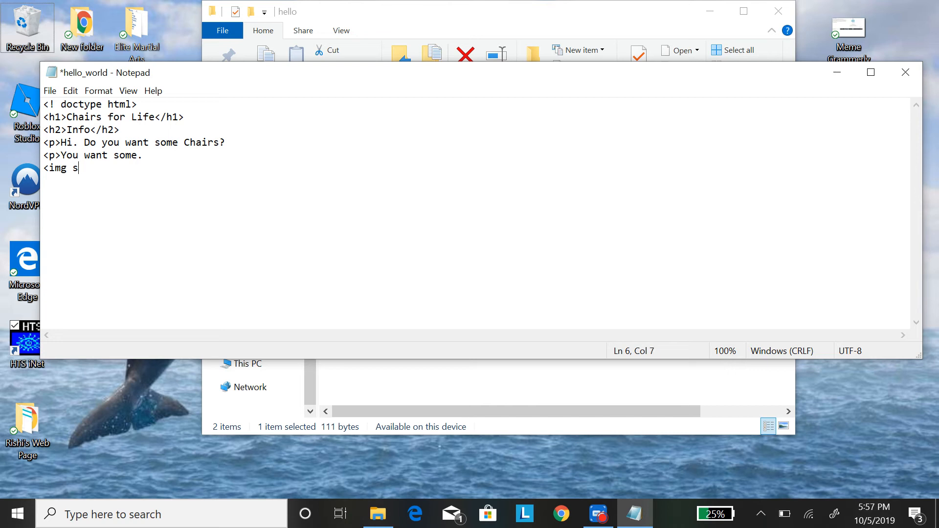
text(rc)
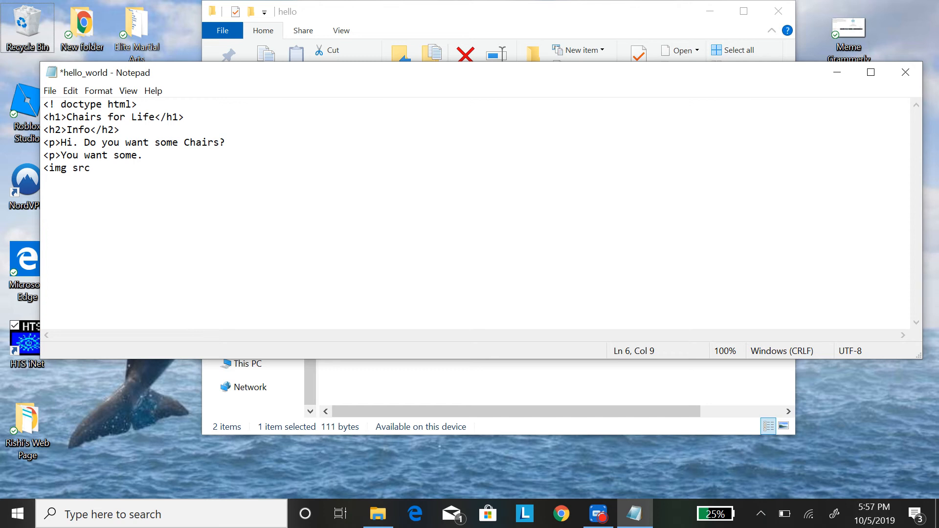
text(=)
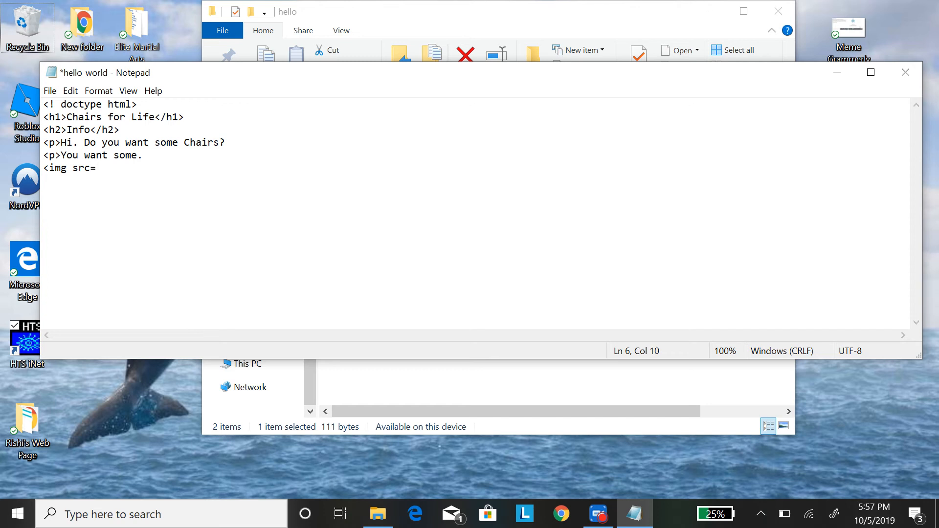
text("")
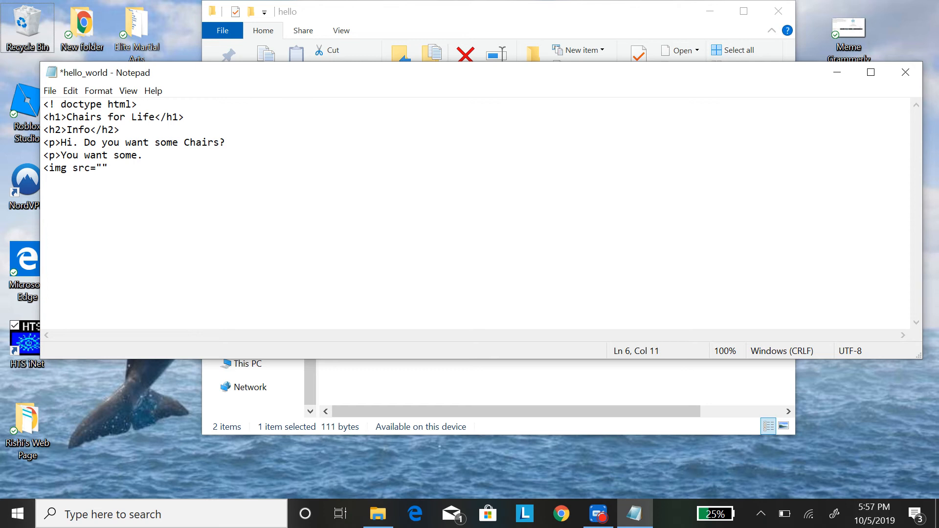
- Fill in dolphin.jpg as the image source and save the file
text(dolphin)
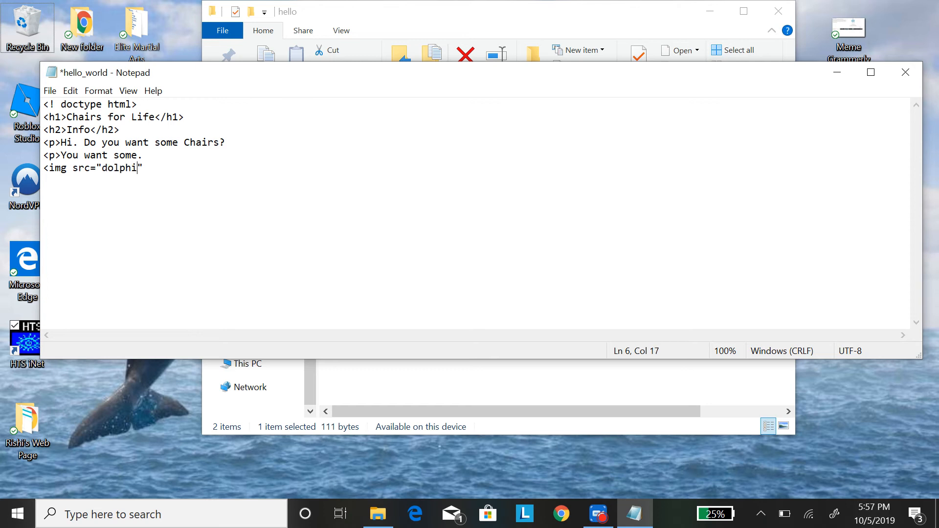
text(n)
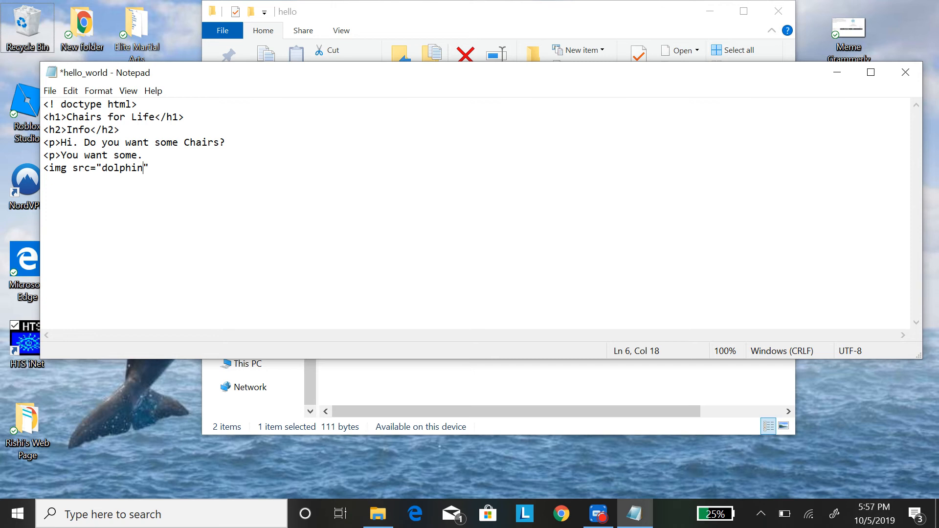
text(.)
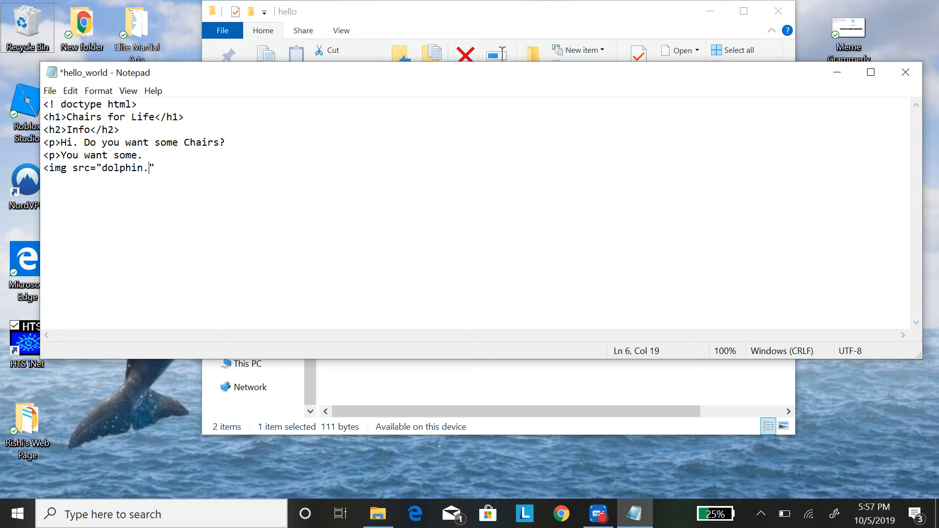
text(jpg)
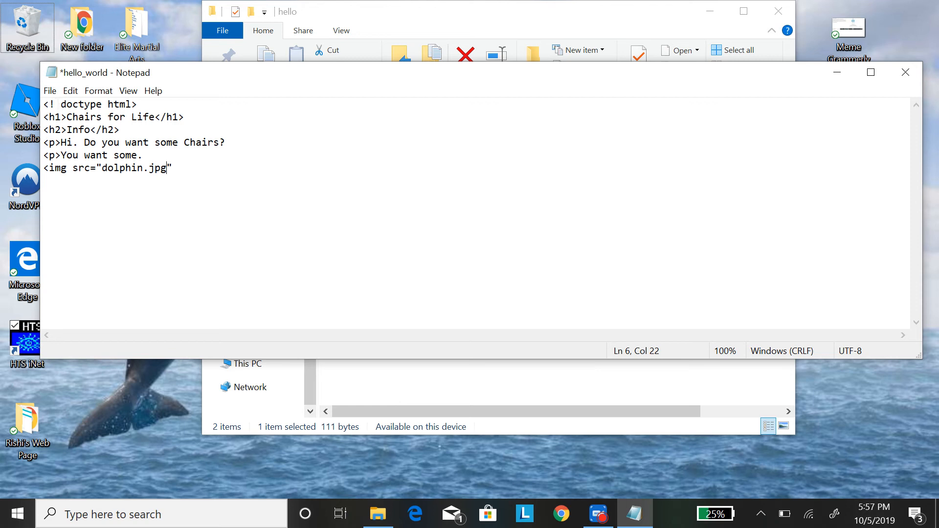
key(Ctrl+s)
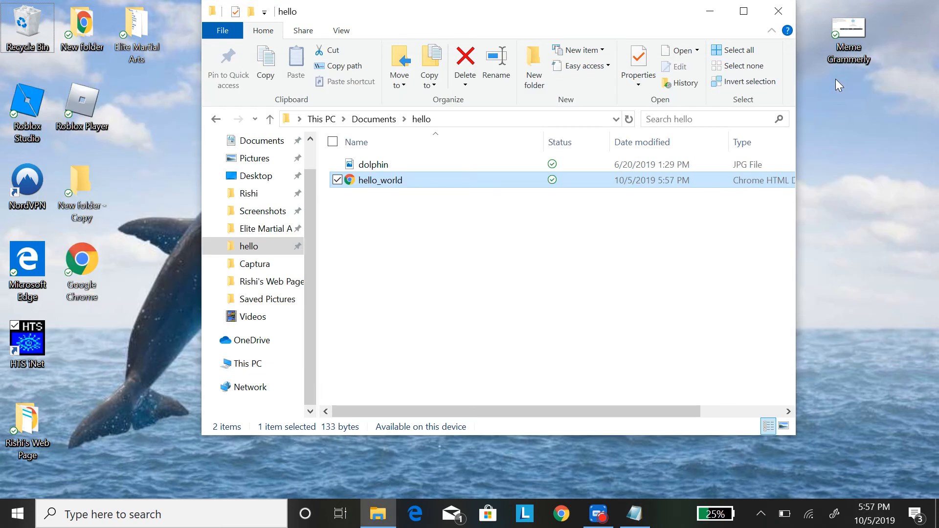
- Open hello_world in Chrome and close the img tag with > in the code
click(657, 249)
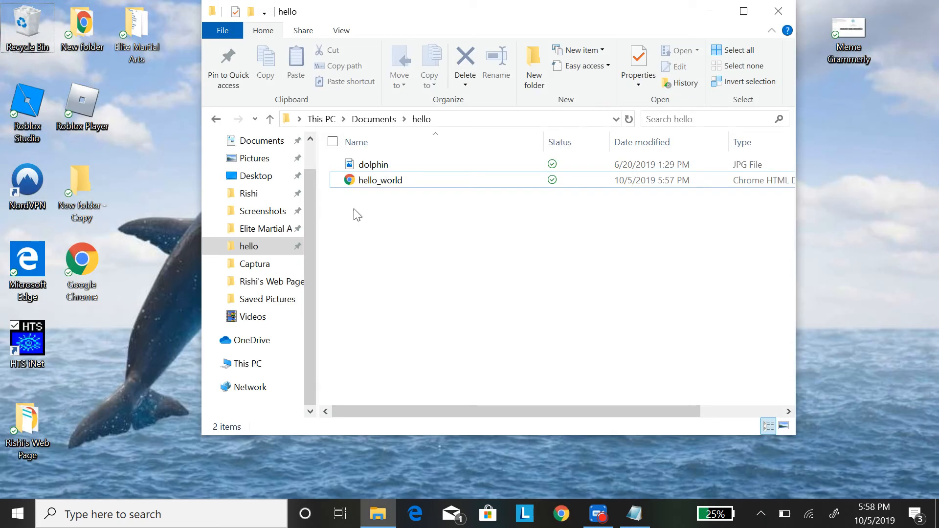
double_click(379, 180)
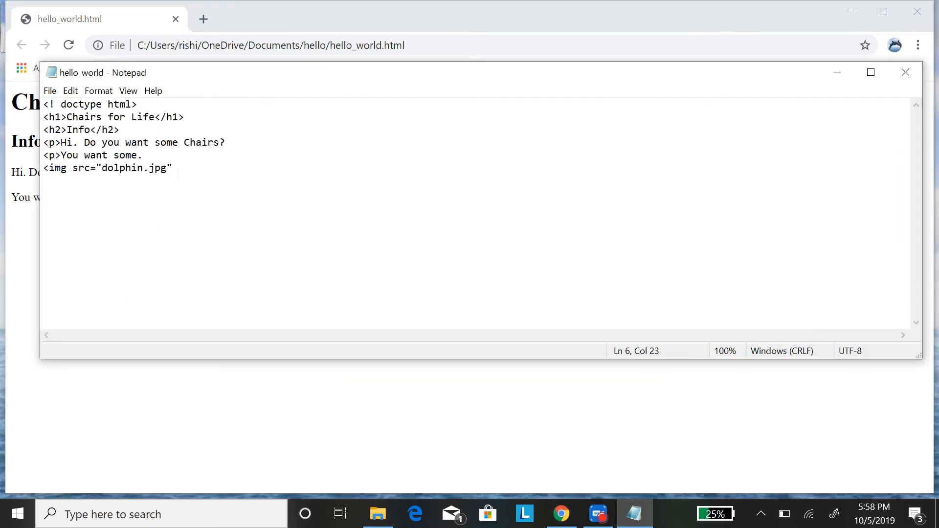
text(>)
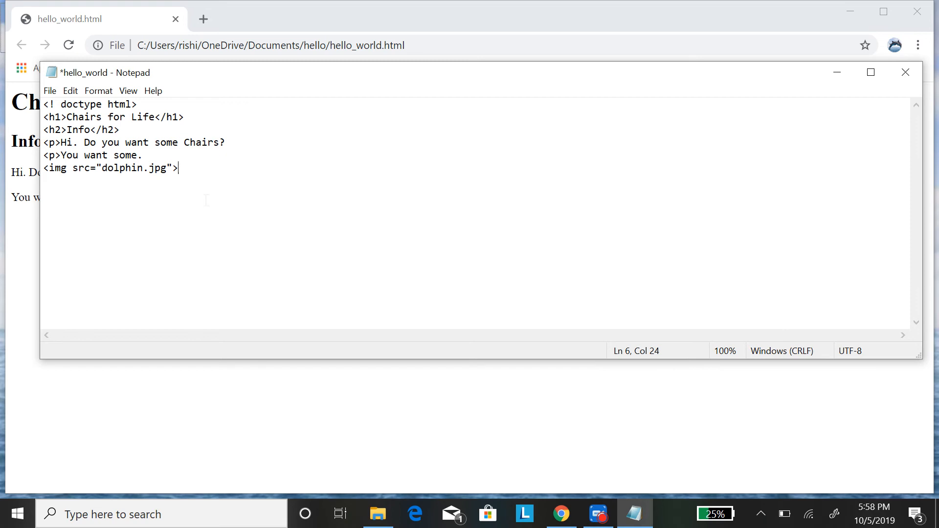
- Reload the page in Chrome to show the dolphin image, then return to the code
click(49, 90)
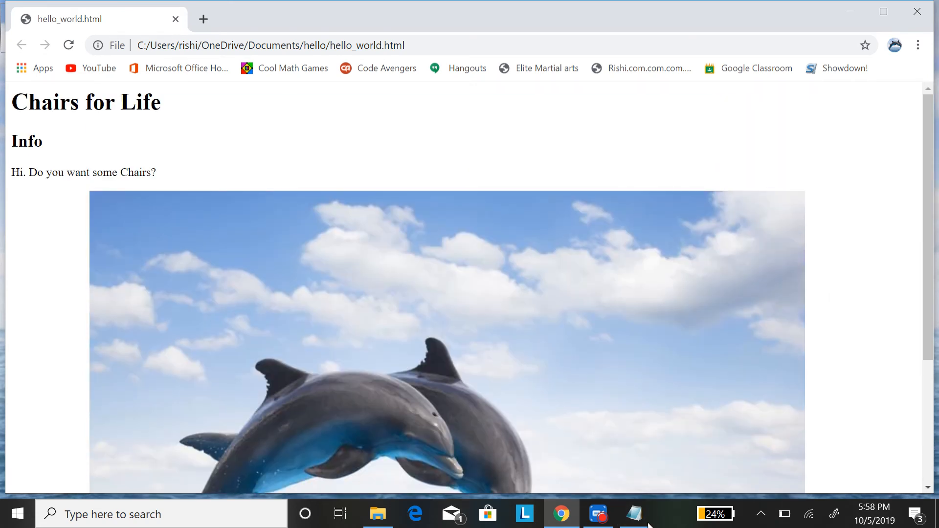
click(634, 514)
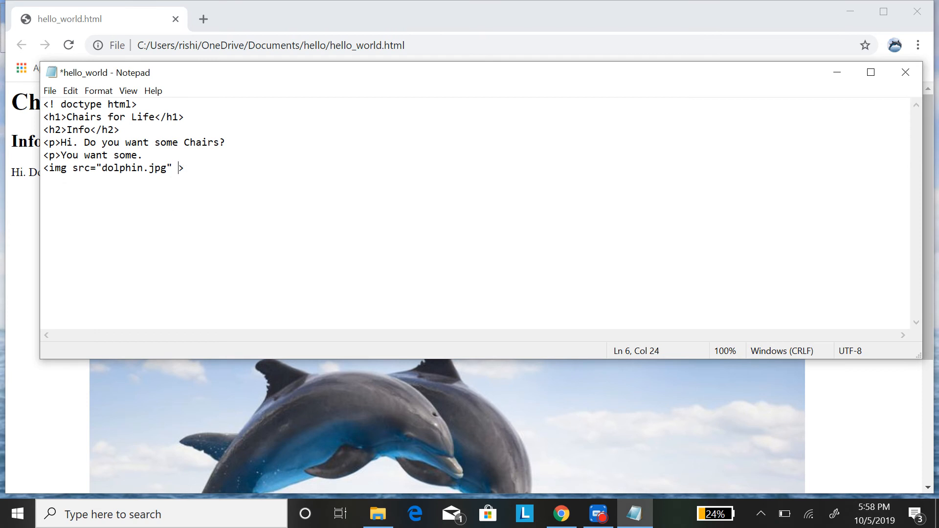
- Add height="40" to the dolphin img tag and save via File > Save
text(hei)
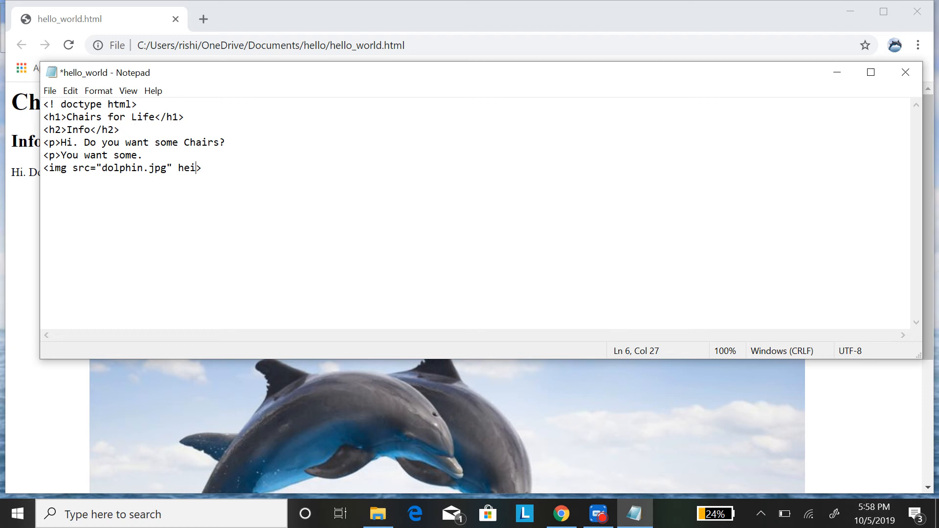
text(ght)
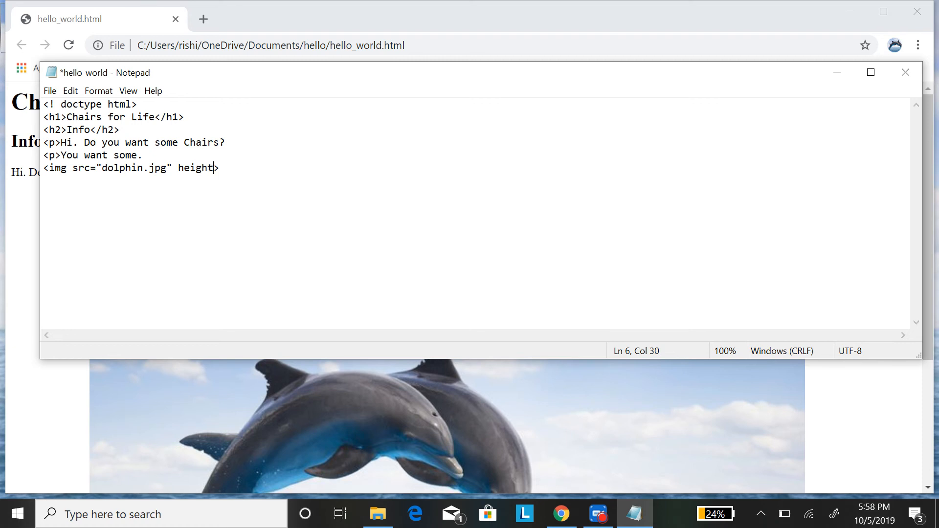
text(=")
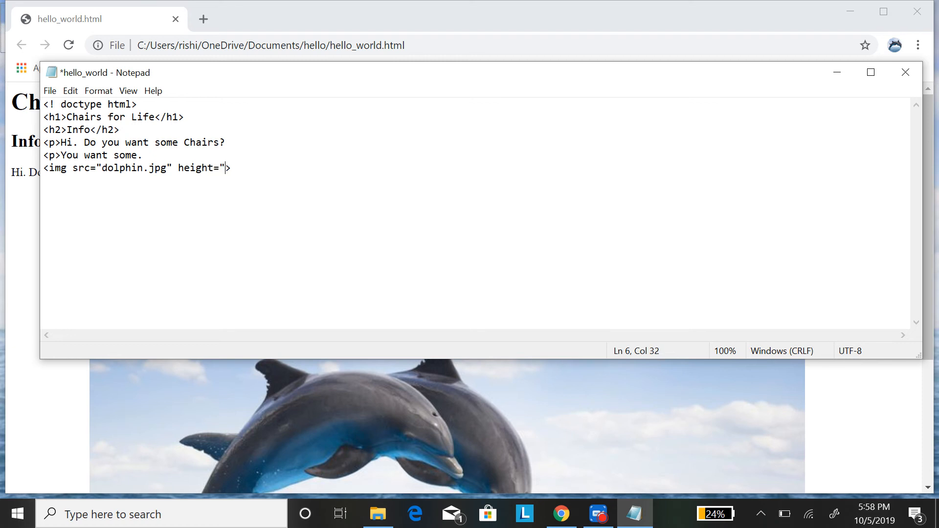
text(")
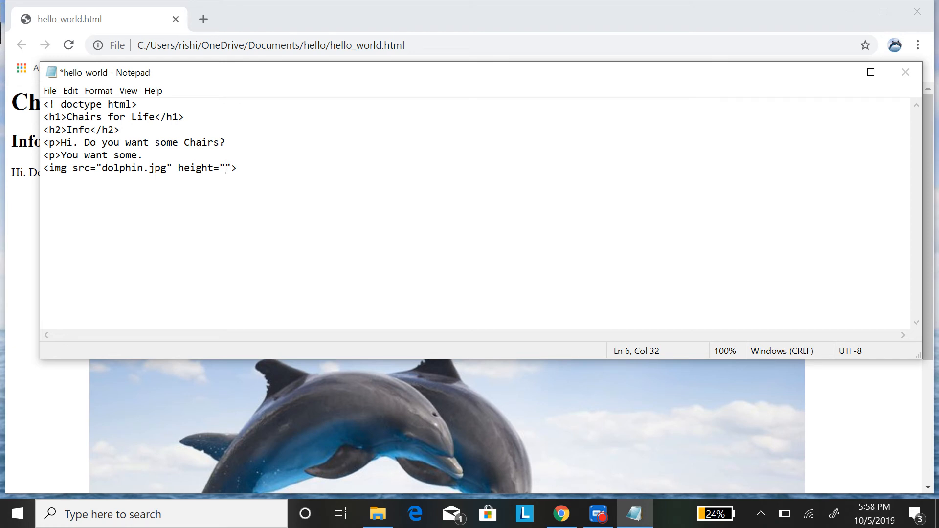
text(40)
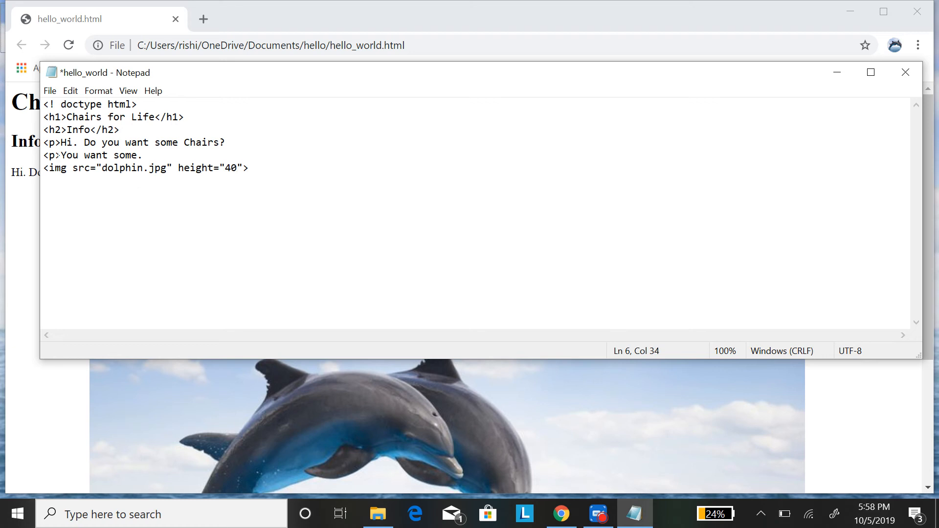
click(49, 91)
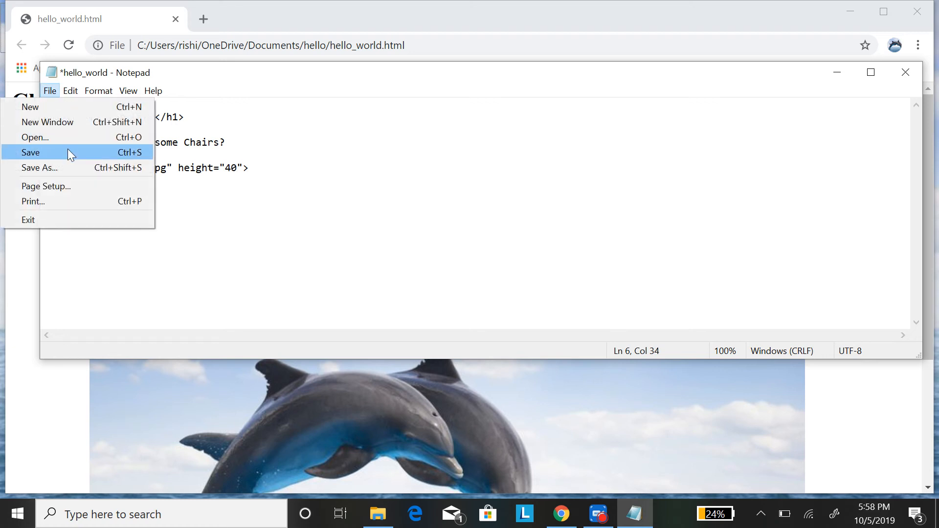
click(31, 152)
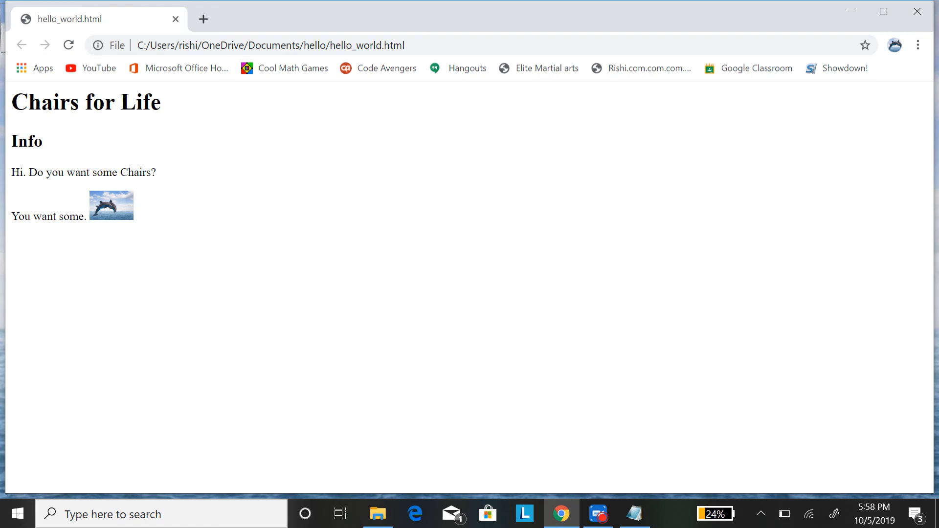
mouse_move(777, 441)
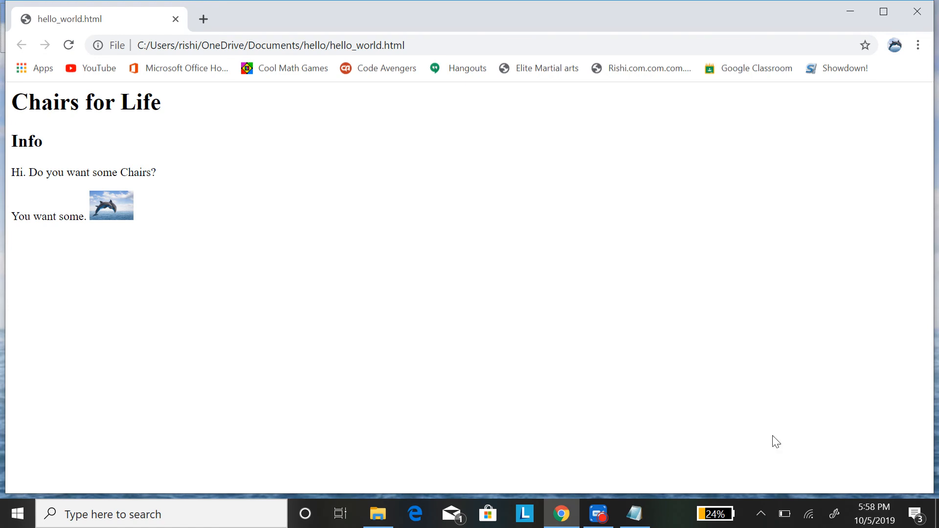
- Change the dolphin image height to 100 and save
click(634, 514)
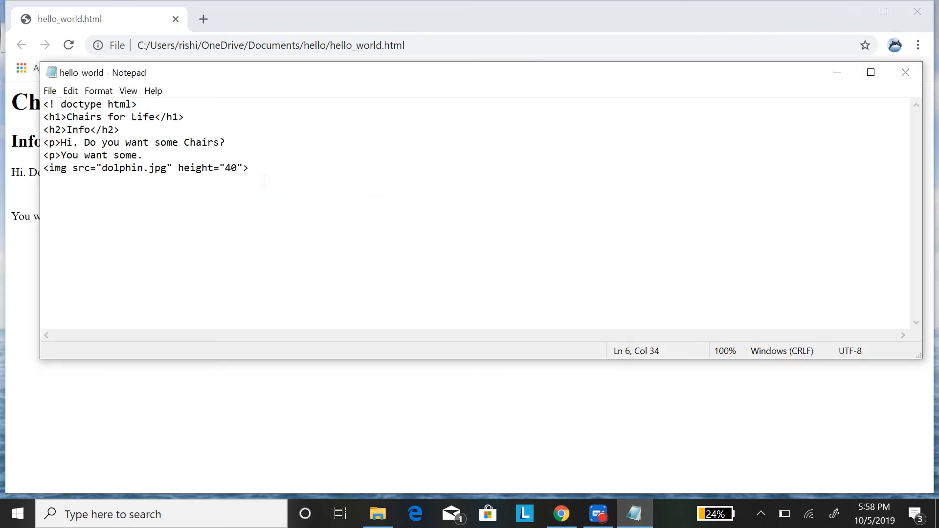
text(100)
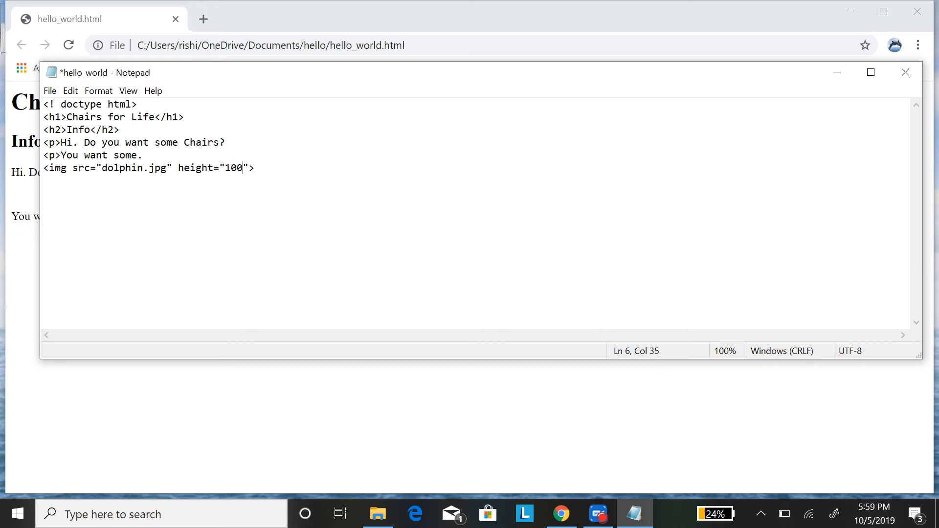
key(Ctrl+s)
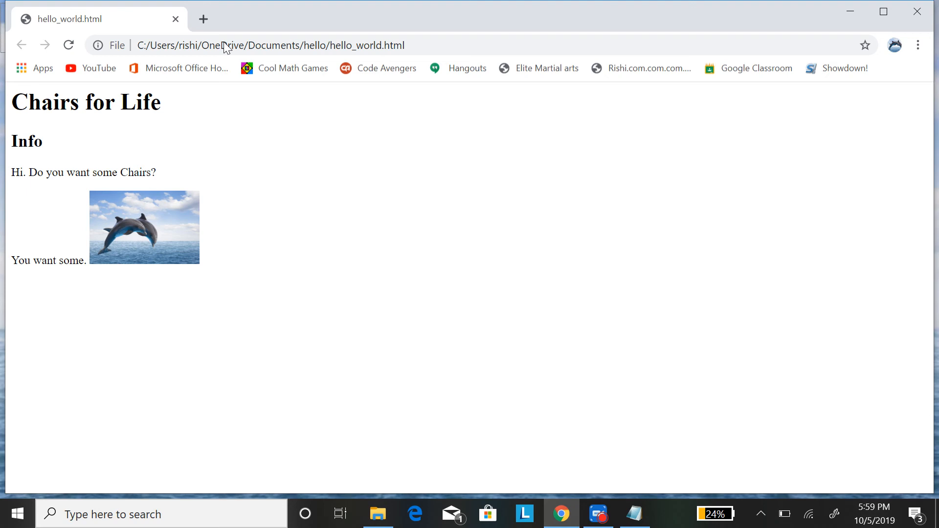
mouse_move(167, 240)
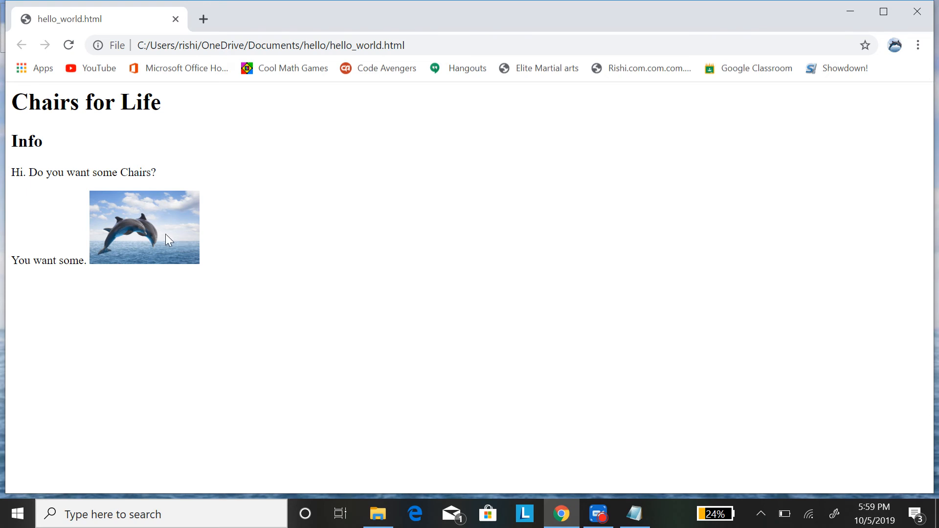
mouse_move(162, 242)
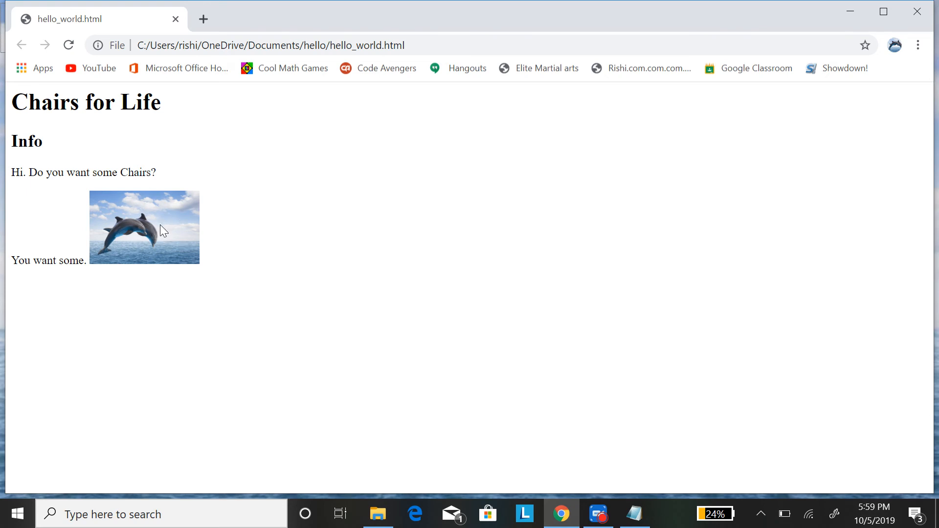
mouse_move(41, 312)
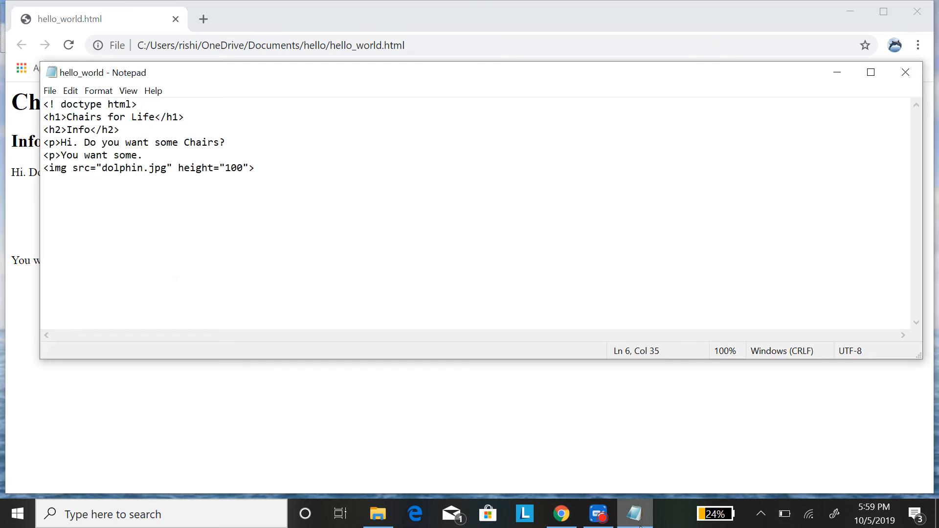
- Insert a <br> line after 'You want some.' above the img tag and save
click(144, 155)
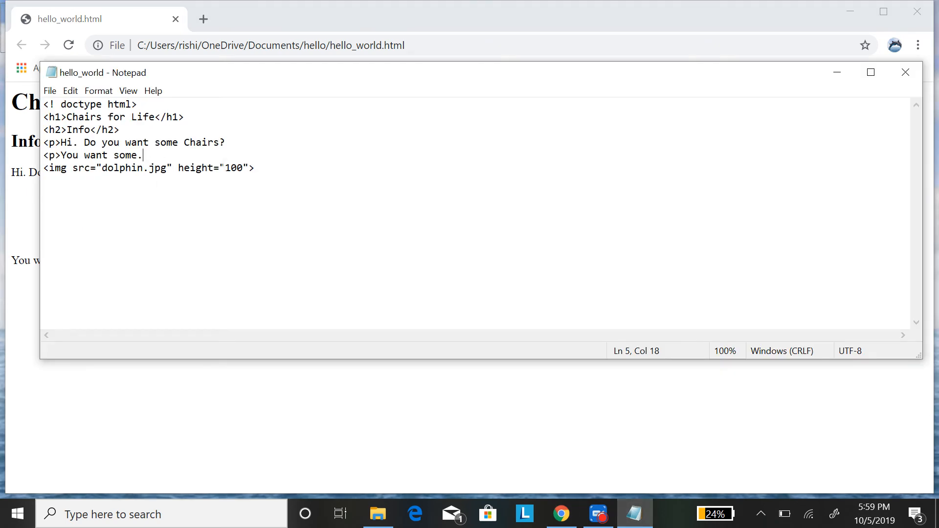
key(Enter)
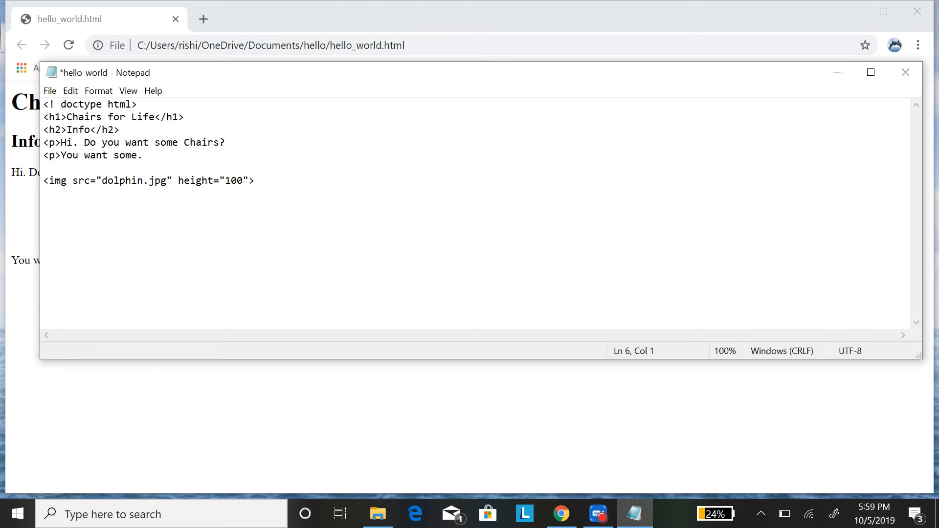
text(<br)
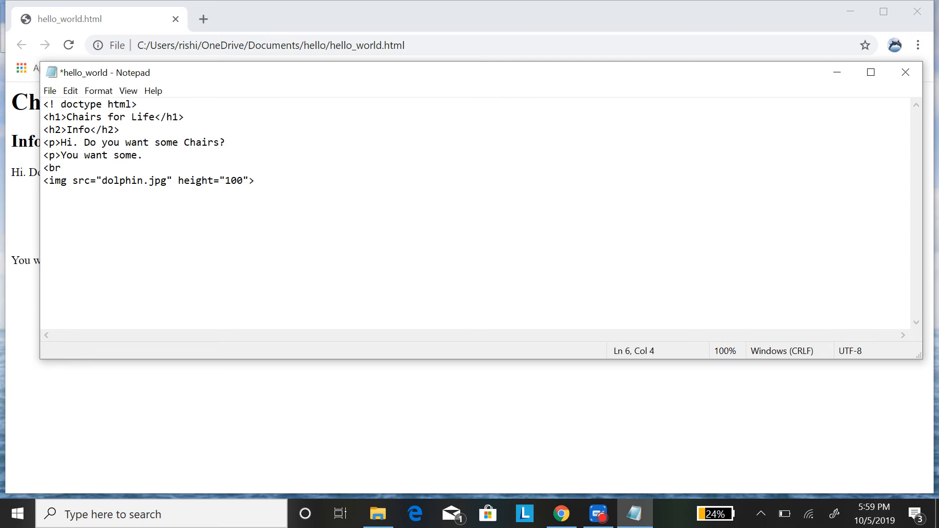
text(>)
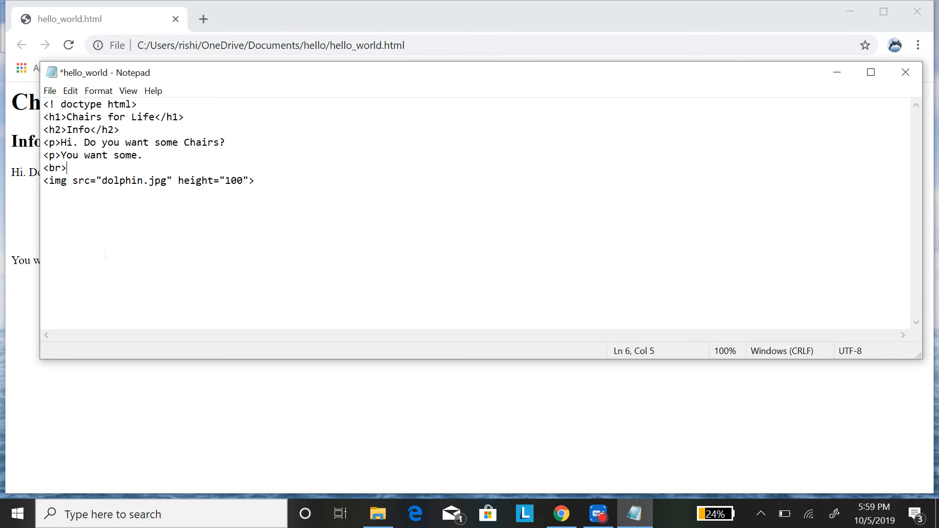
click(100, 180)
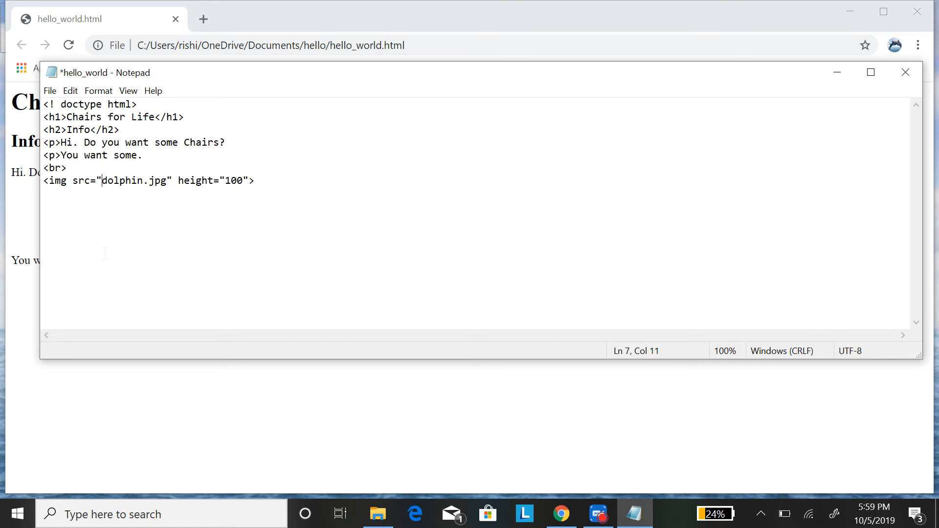
mouse_move(47, 90)
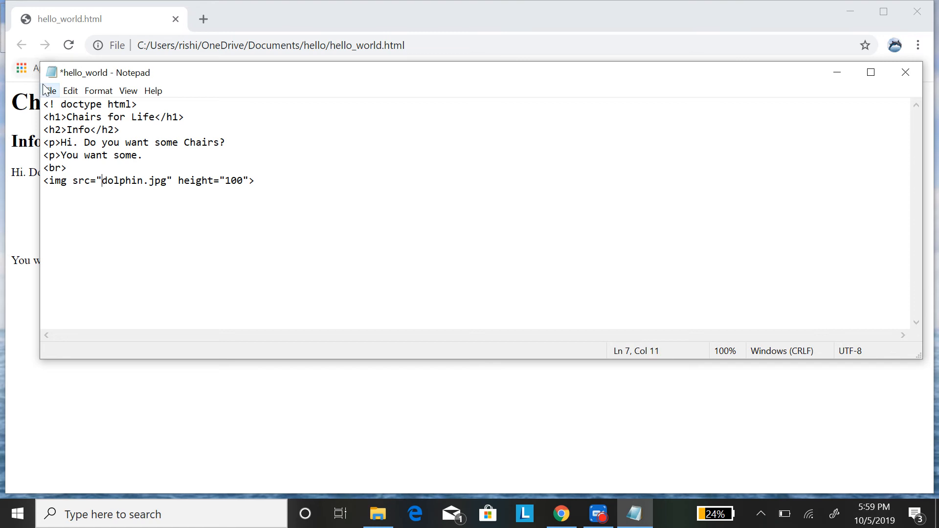
key(Ctrl+s)
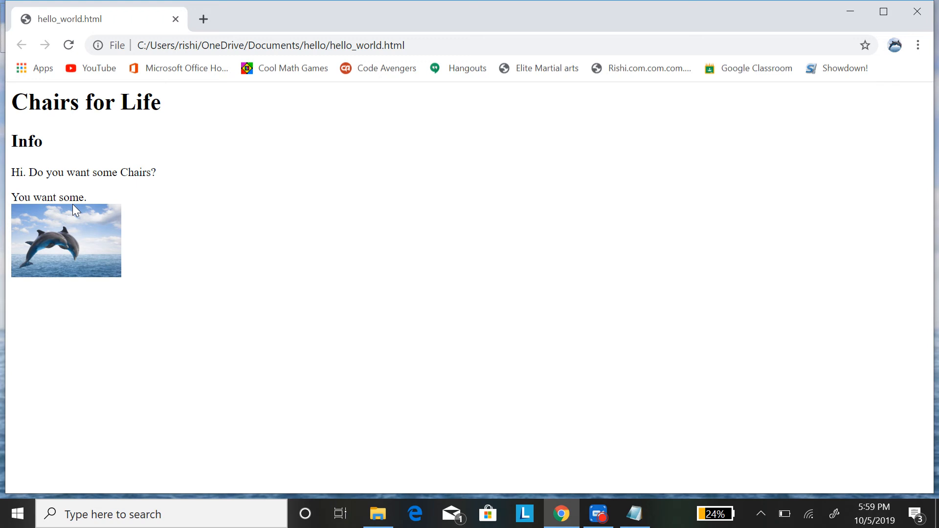
mouse_move(75, 210)
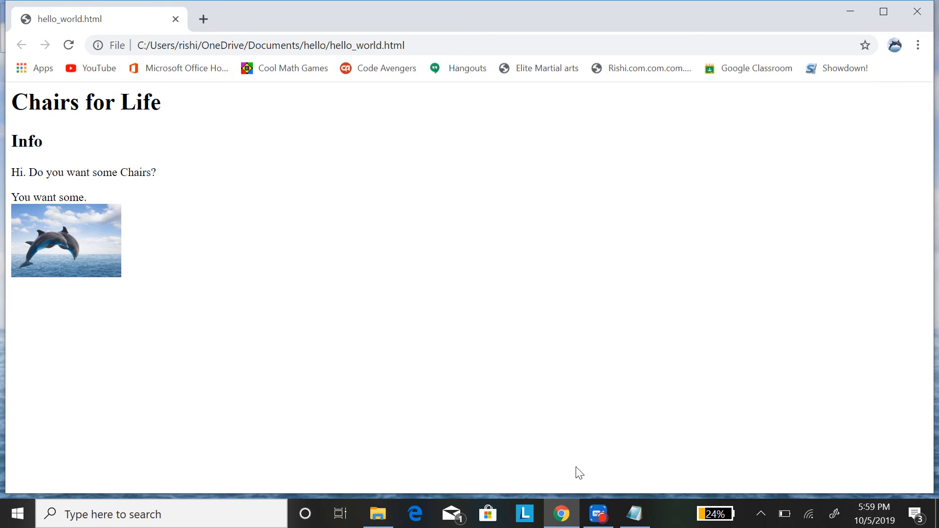
- Add a line break tag on a new line after the img tag and save via File > Save
click(636, 514)
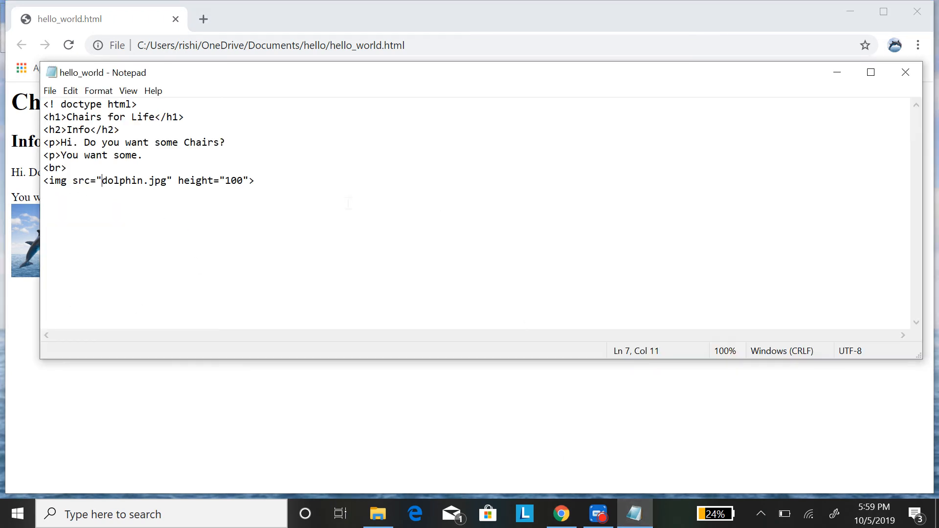
key(Enter)
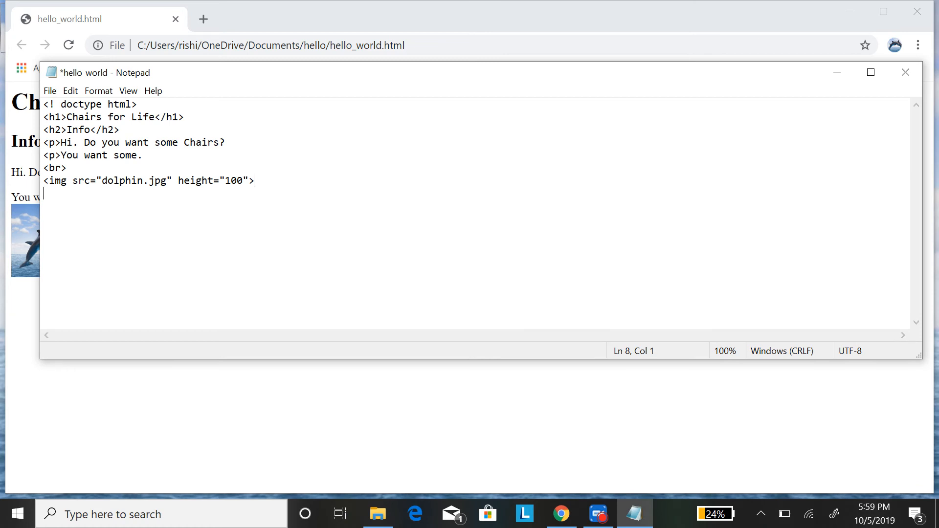
text(<dr)
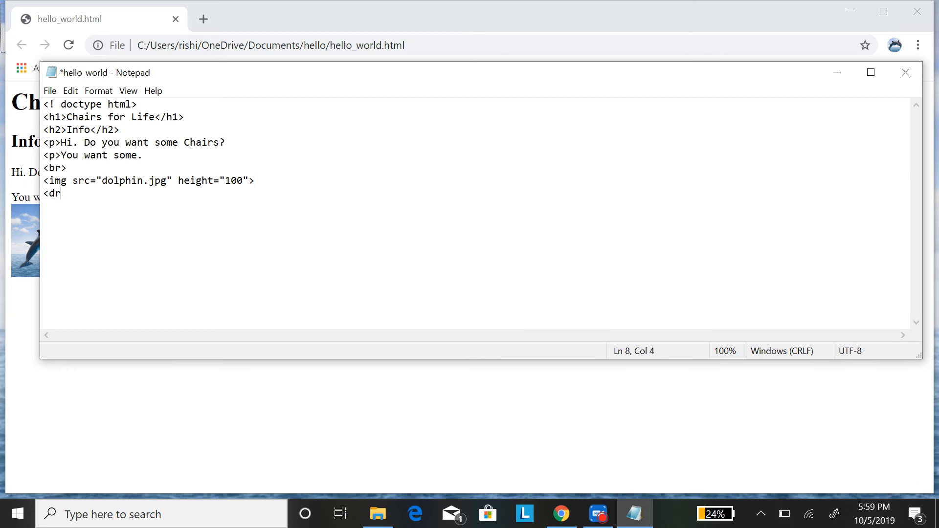
click(49, 90)
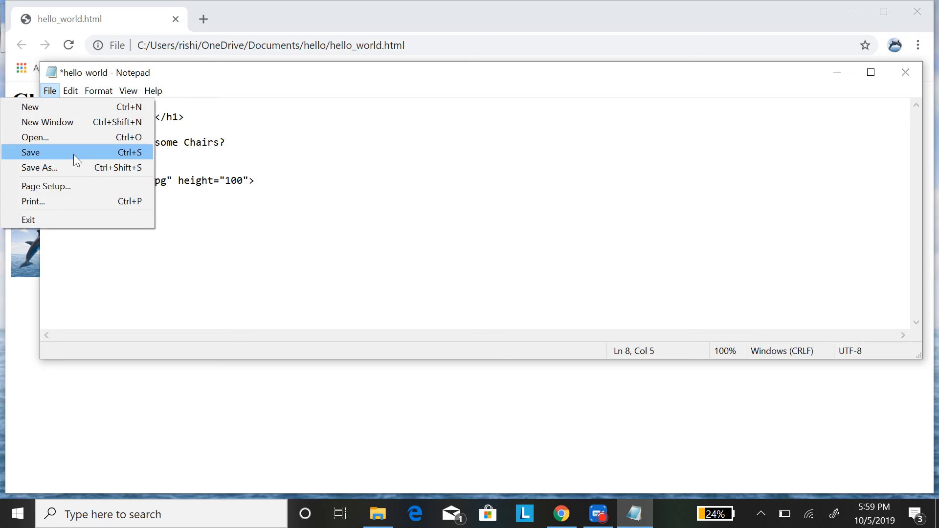
click(31, 151)
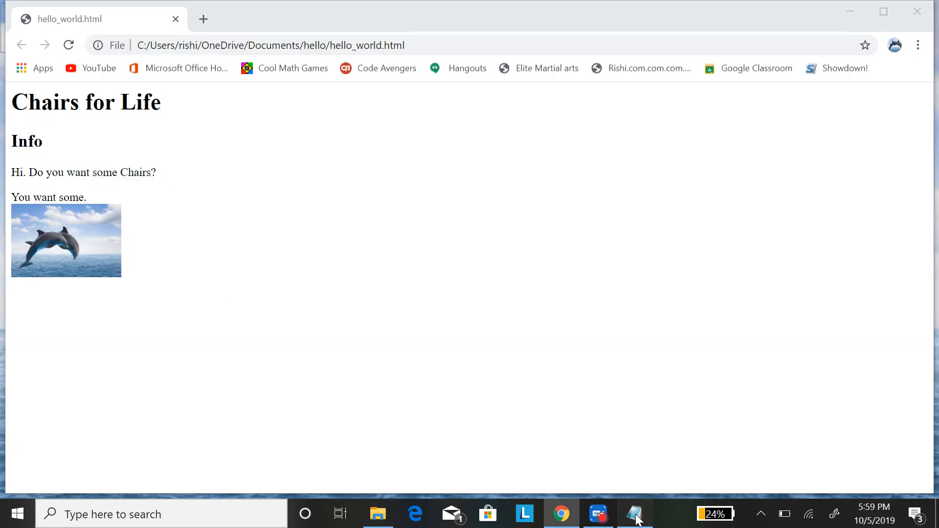
- Add an <h2>more info</h2> subheading below the break and save with Ctrl+S
click(633, 513)
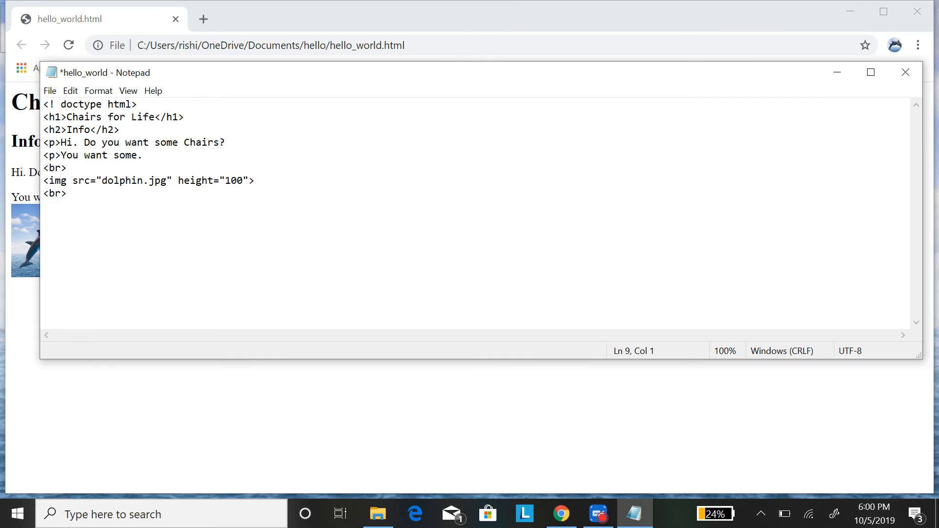
text(<)
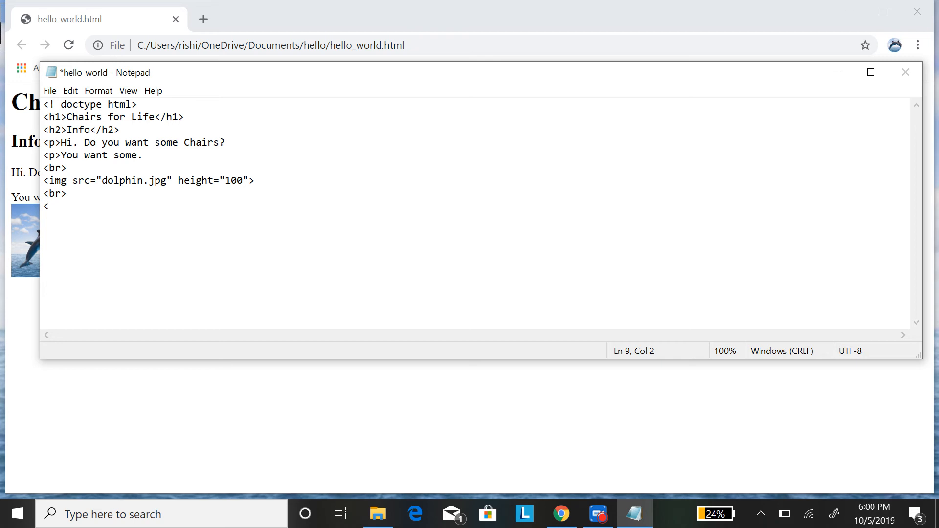
text(h2>)
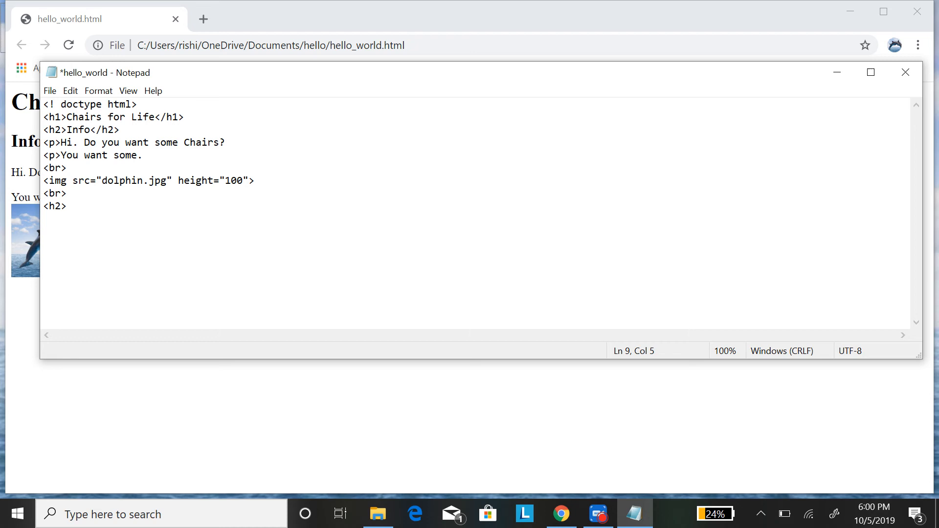
text(more i)
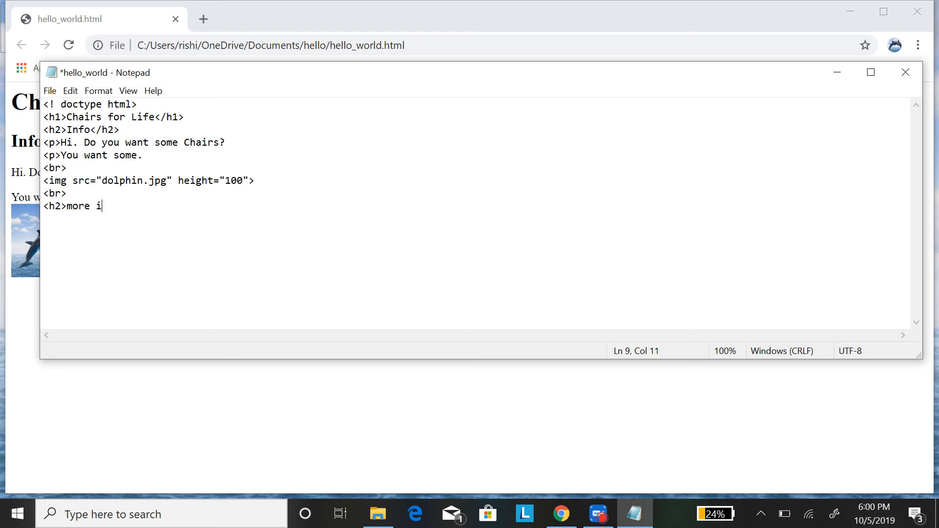
text(ngo)
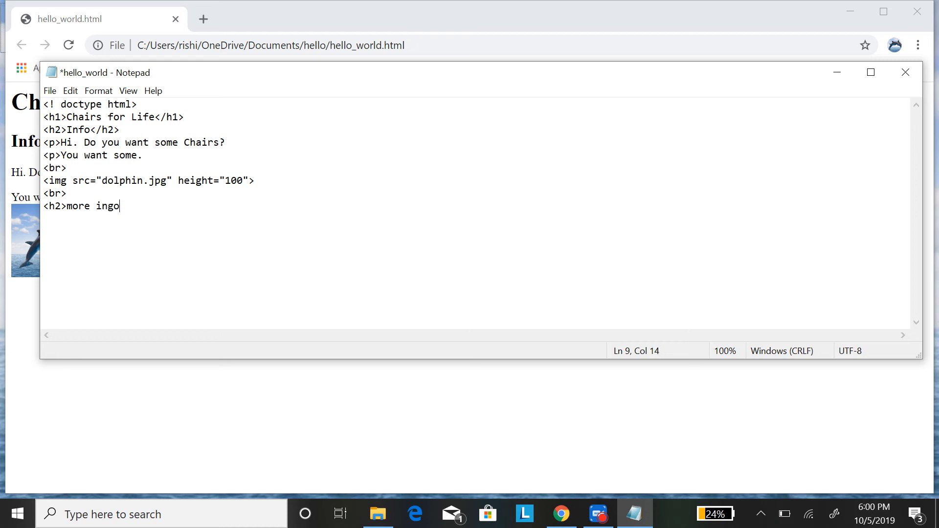
text(<)
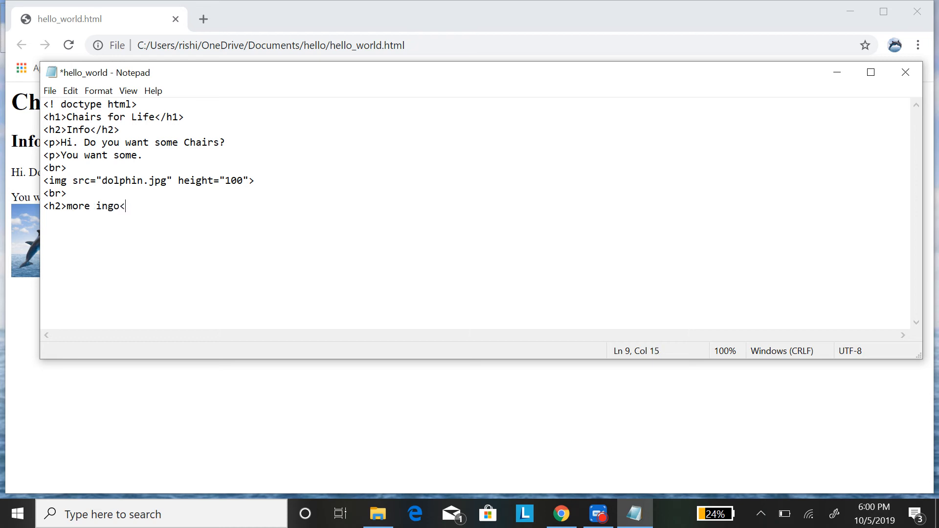
text(h2)
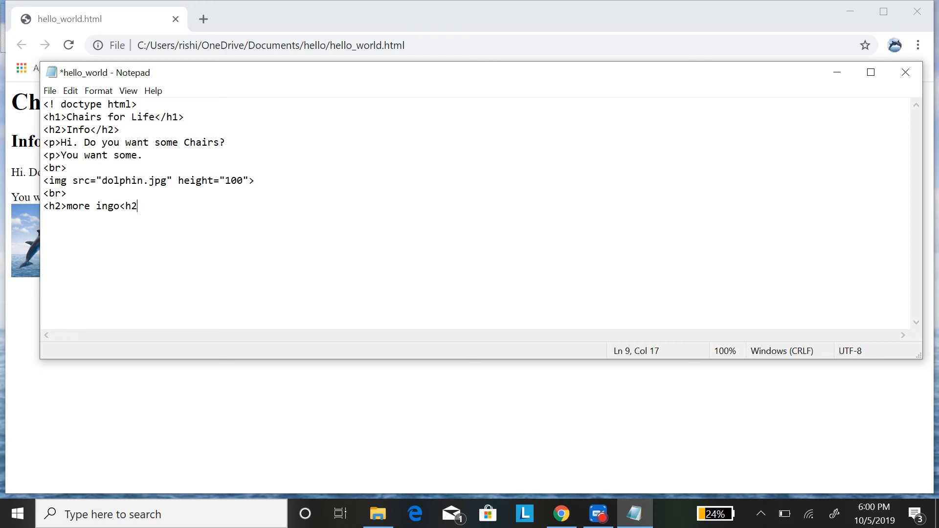
text(>)
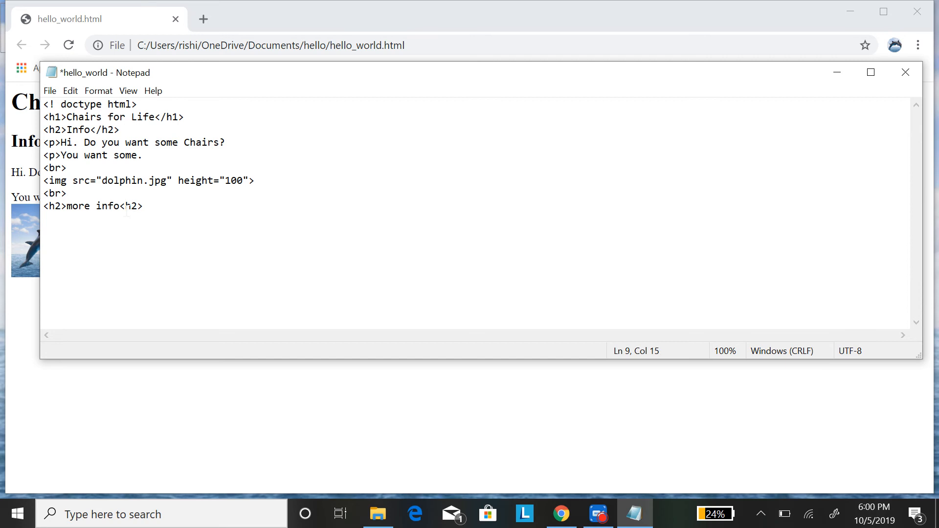
text(/)
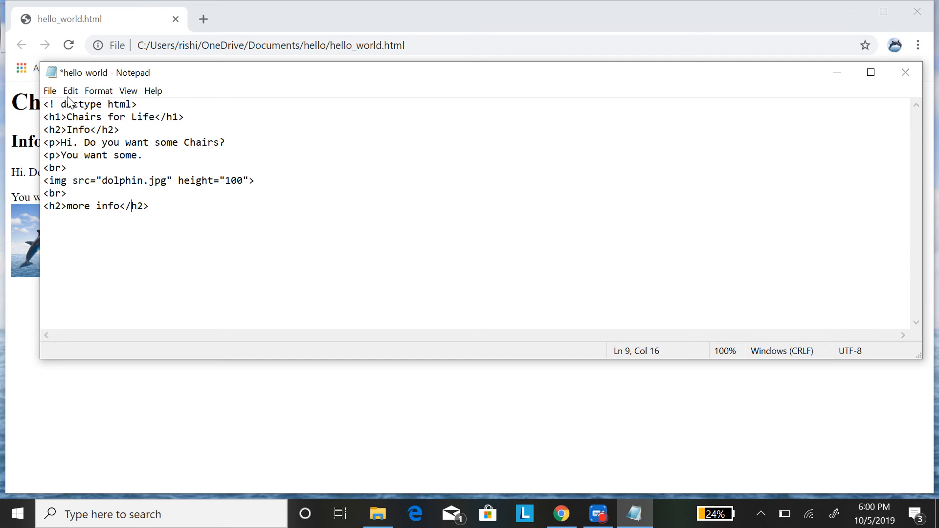
key(Ctrl+s)
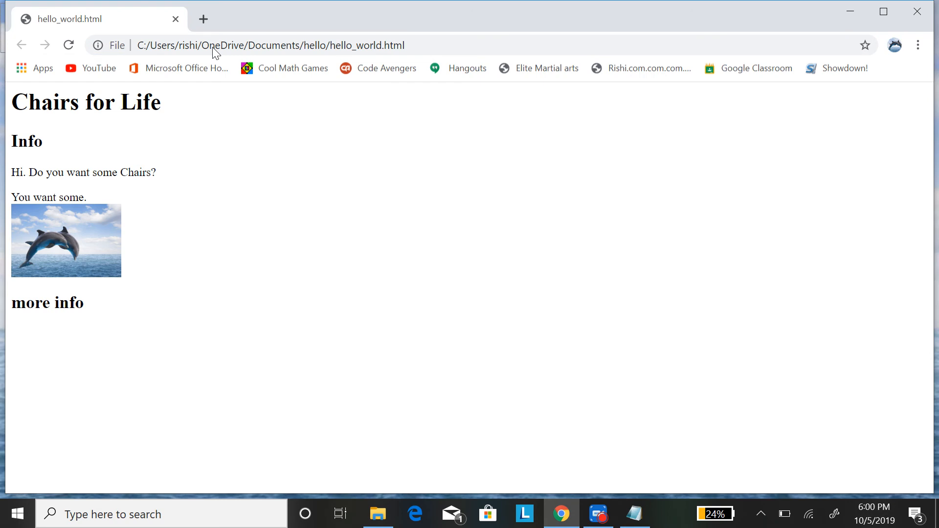
mouse_move(263, 160)
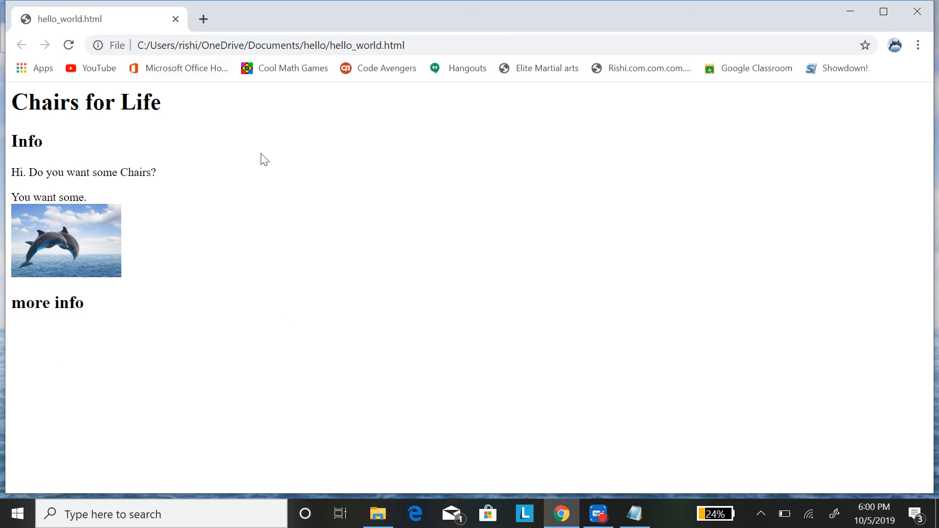
mouse_move(223, 363)
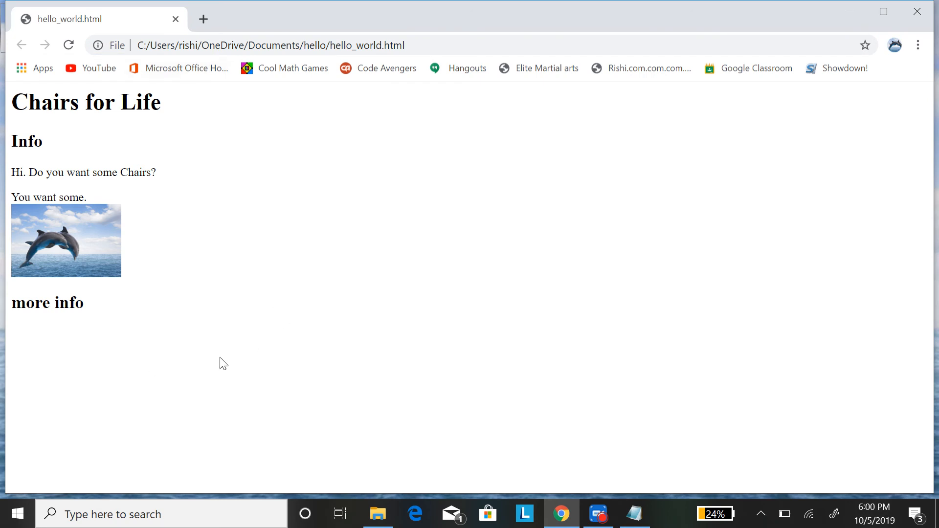